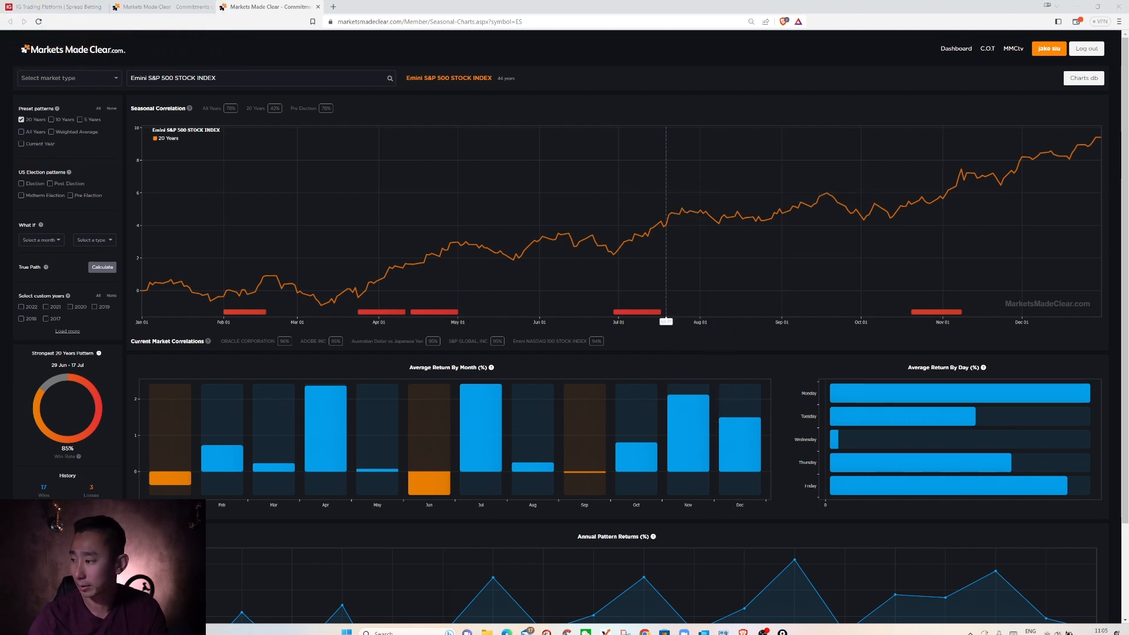
{"action": "mouse_move", "coordinate": [587, 394]}
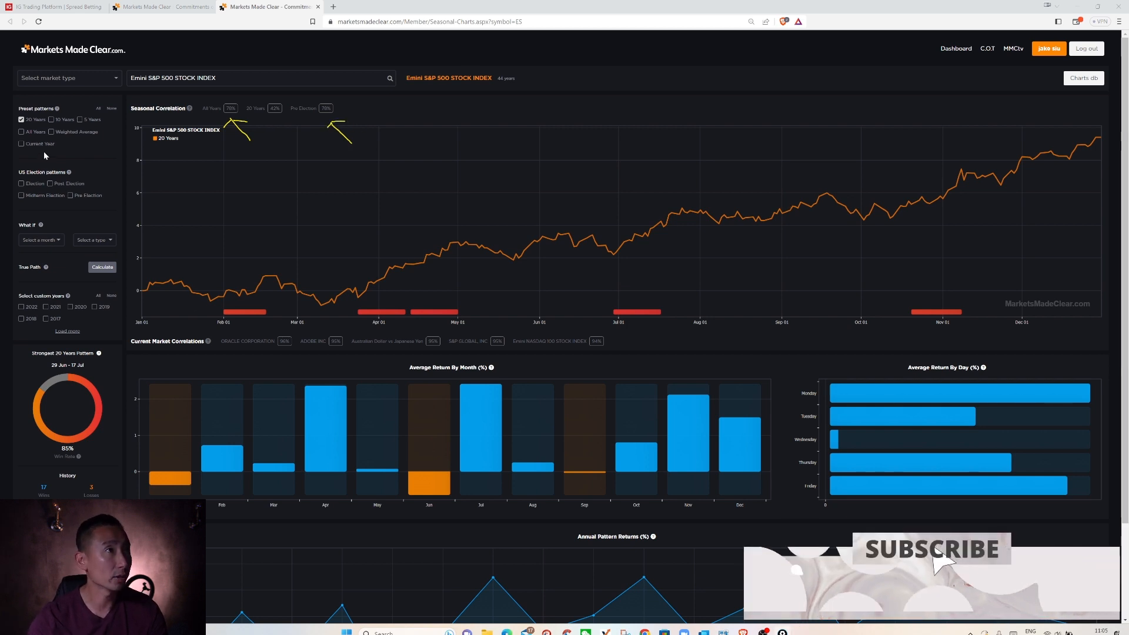
Overlay current-year, pre-election and all-years S&P 500 seasonal lines, dropping the 20-year pattern
{"action": "left_click", "coordinate": [21, 144]}
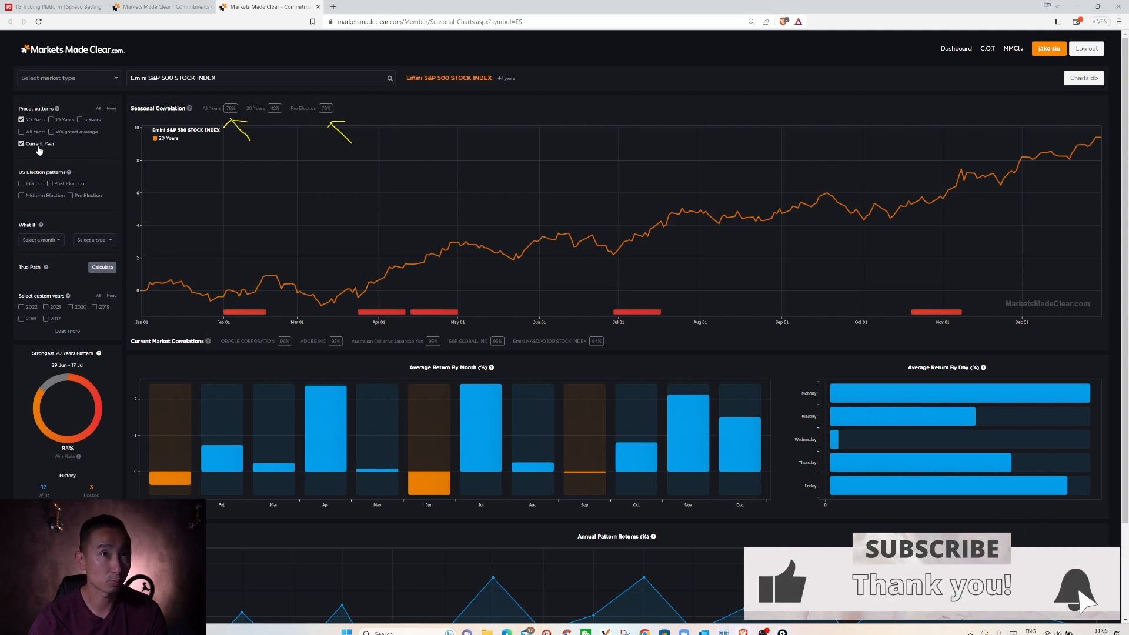
{"action": "left_click", "coordinate": [21, 143]}
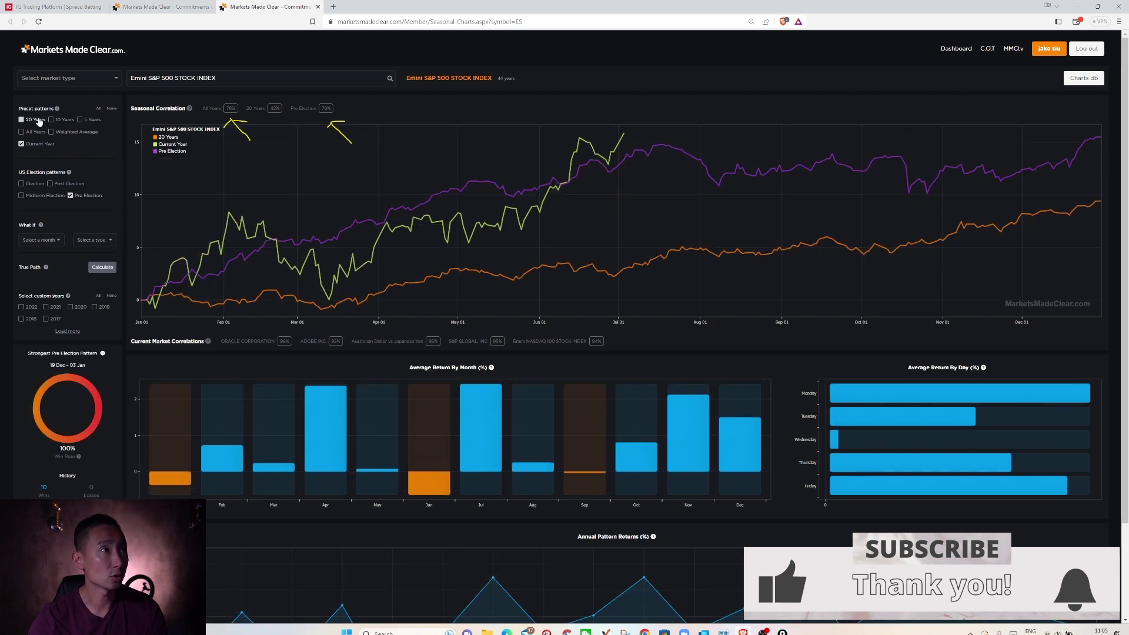
{"action": "left_click", "coordinate": [21, 120]}
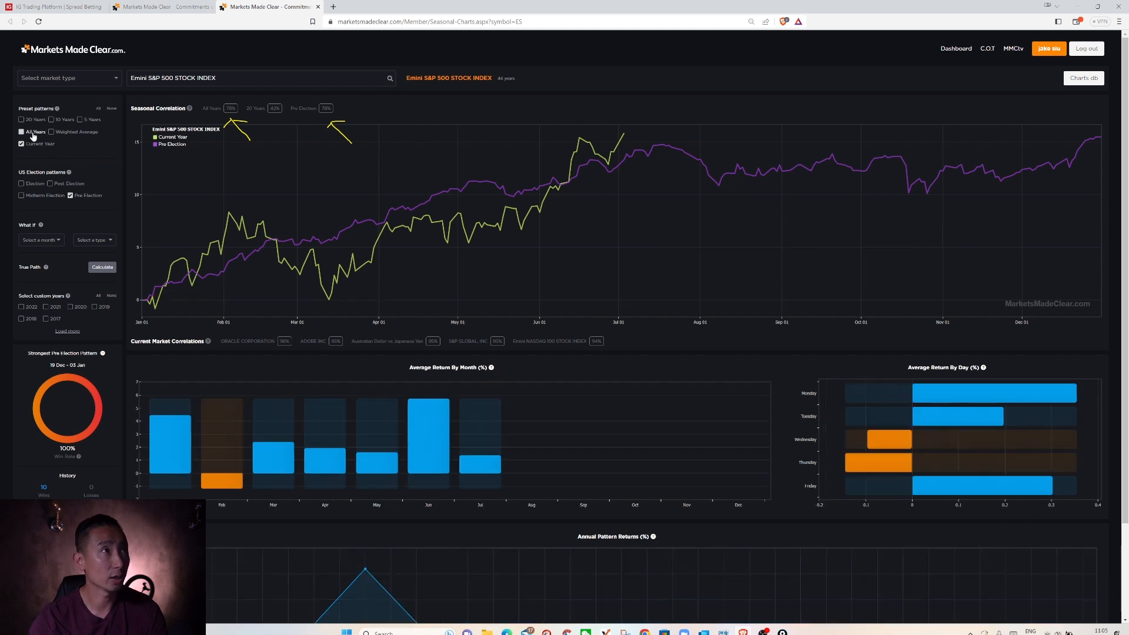
{"action": "left_click", "coordinate": [22, 131]}
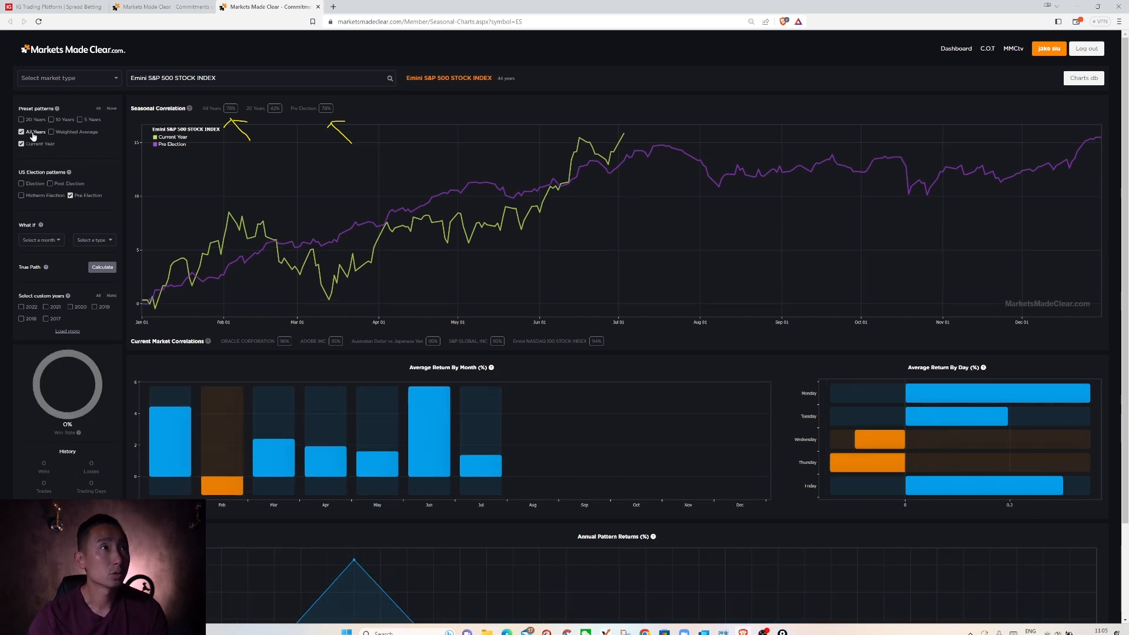
{"action": "left_click", "coordinate": [21, 131]}
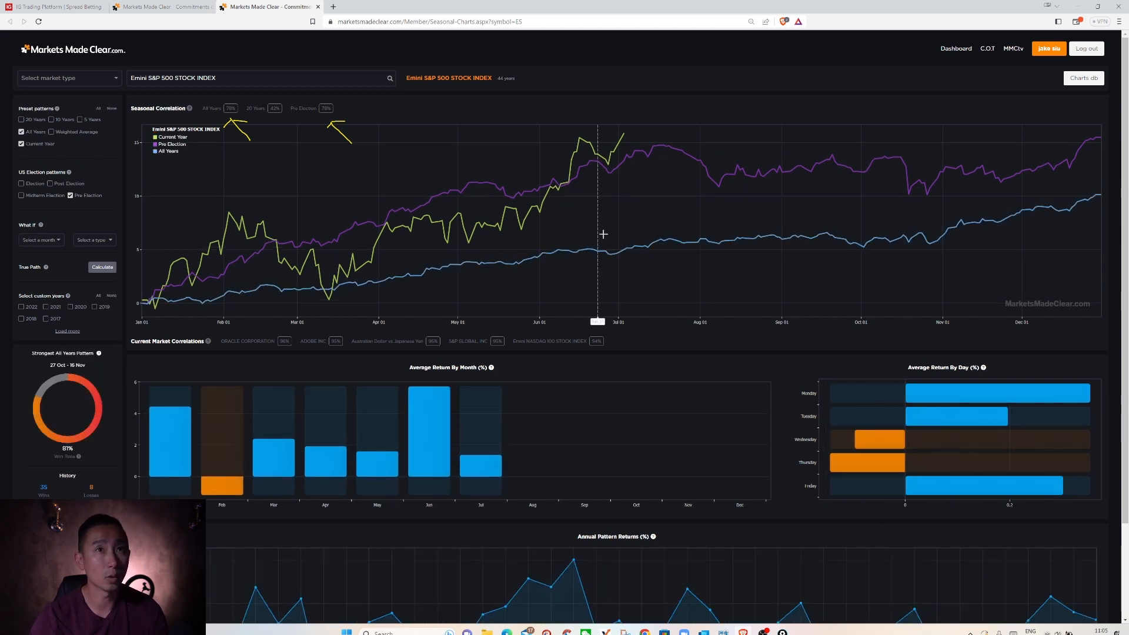
{"action": "mouse_move", "coordinate": [667, 158]}
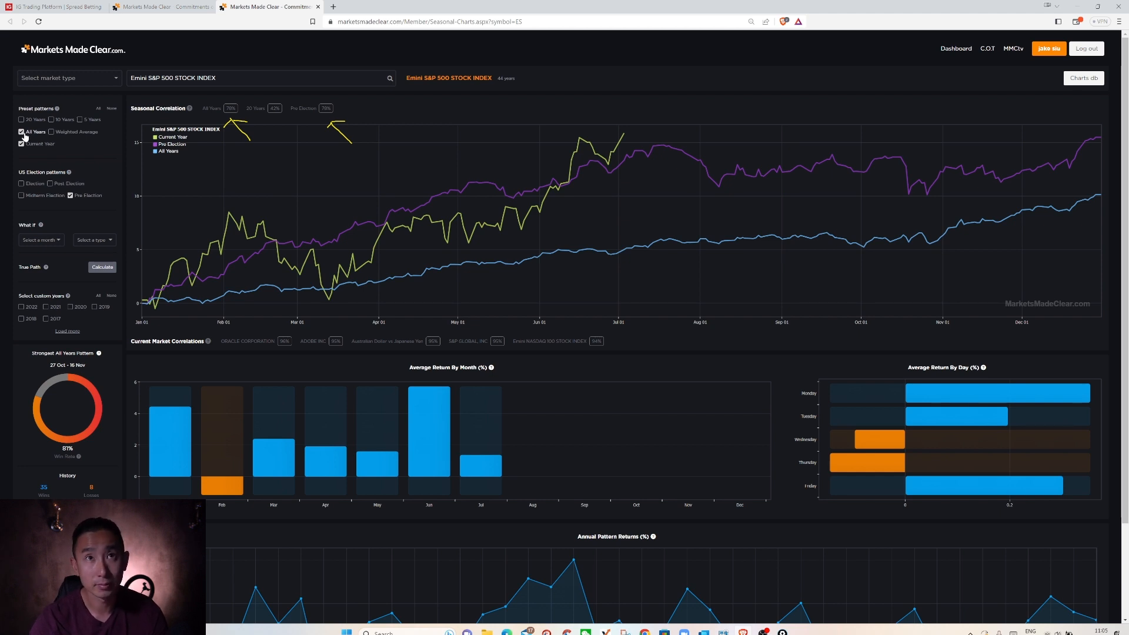
Untick All Years so the current year compares only against the pre-election line
{"action": "left_click", "coordinate": [20, 132]}
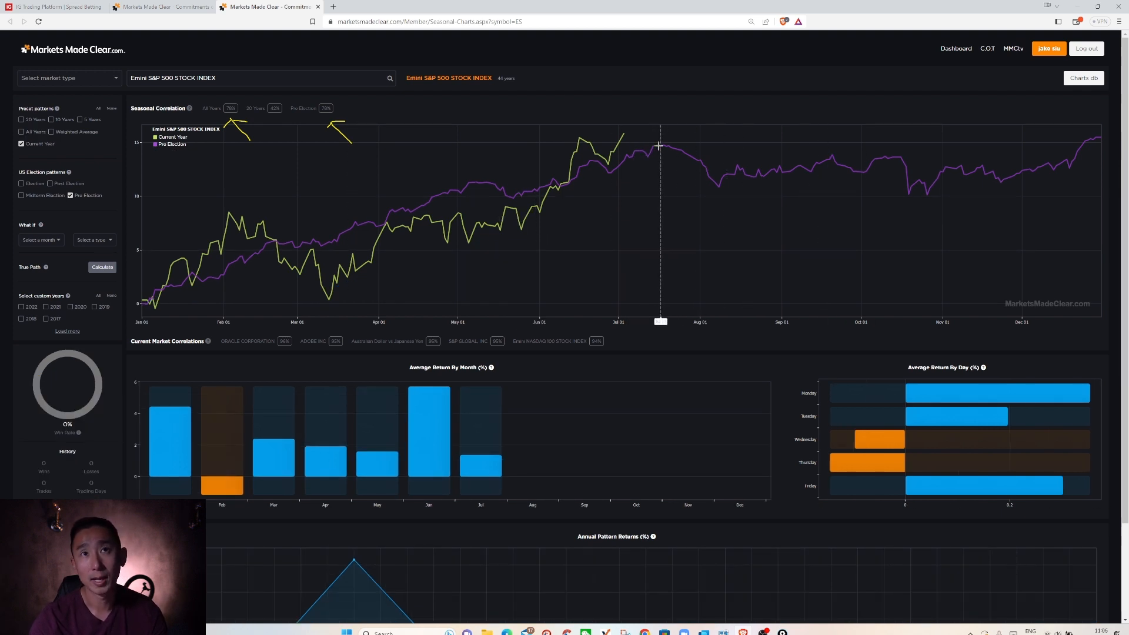
{"action": "mouse_move", "coordinate": [669, 141]}
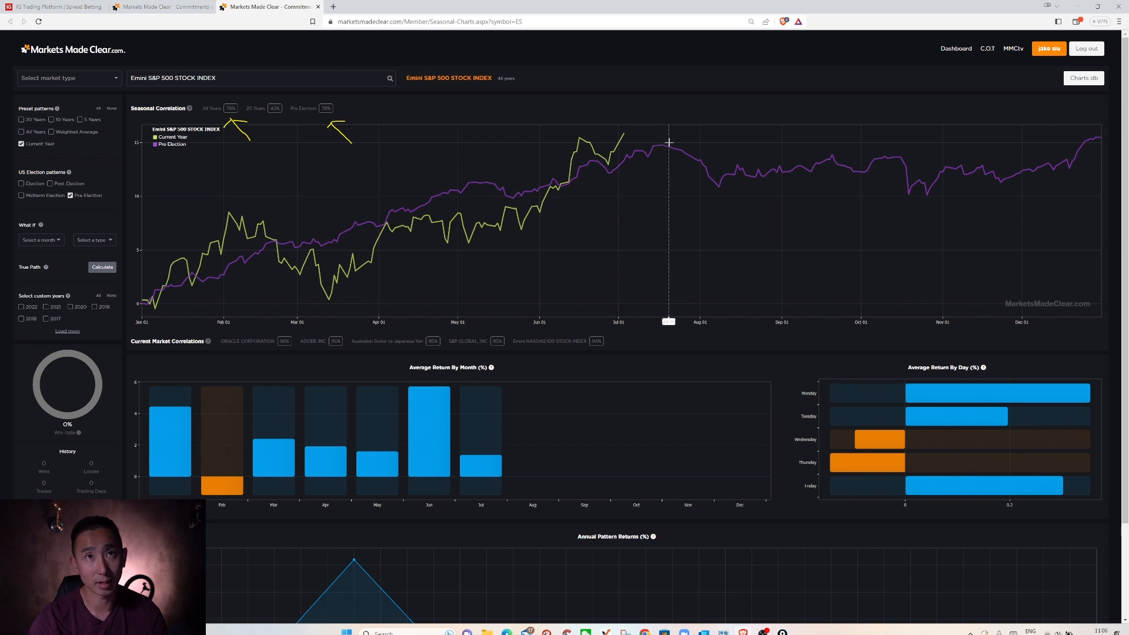
{"action": "mouse_move", "coordinate": [613, 177]}
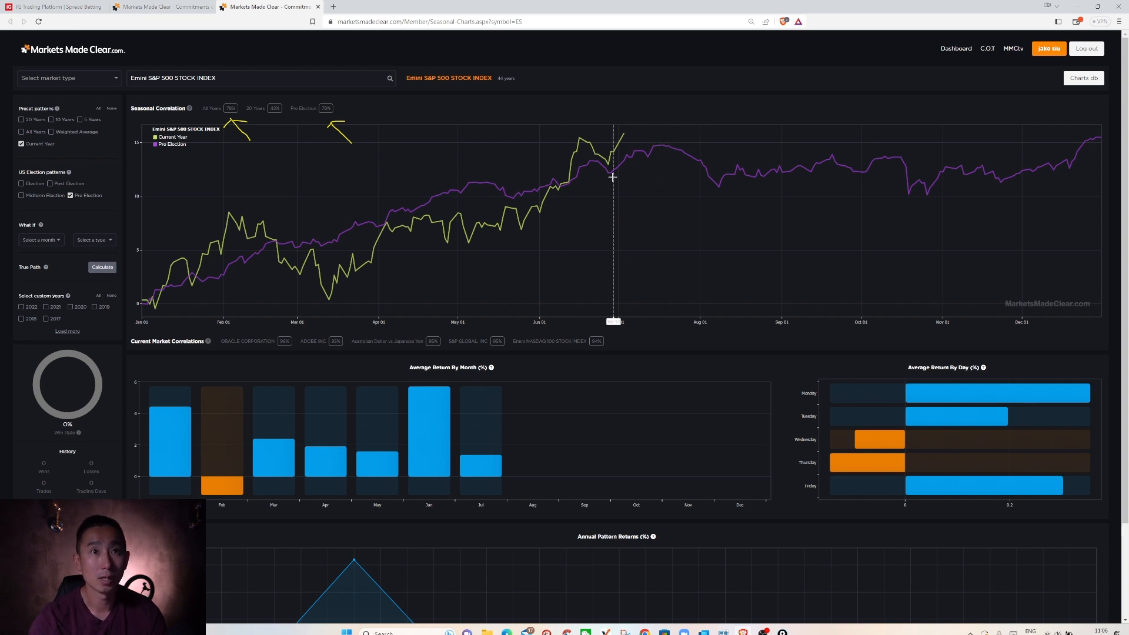
{"action": "mouse_move", "coordinate": [630, 165]}
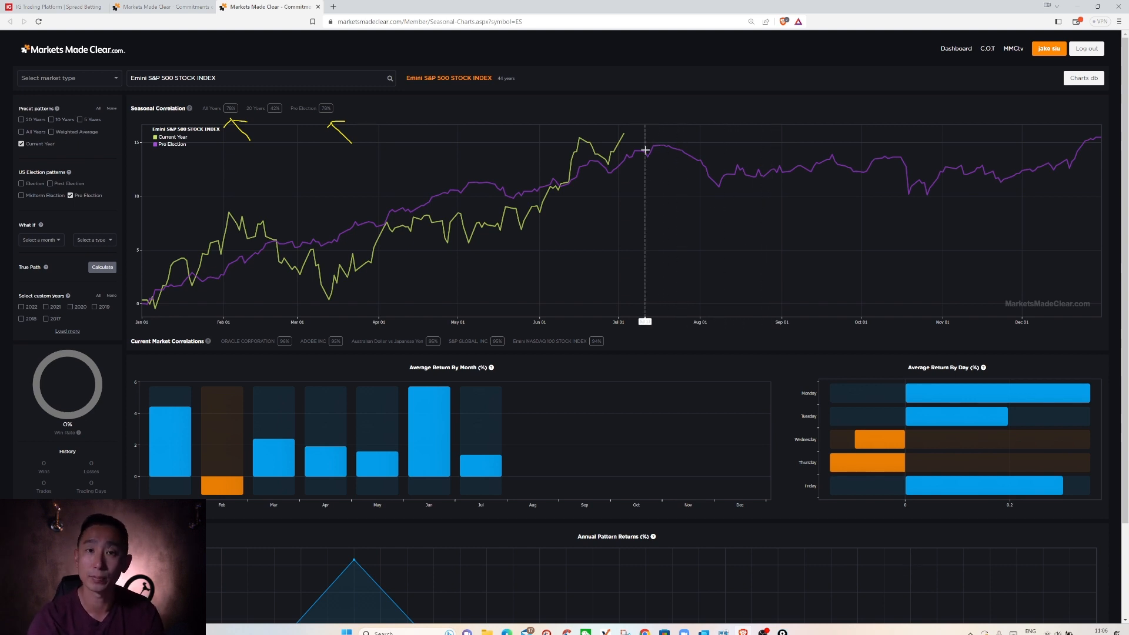
{"action": "mouse_move", "coordinate": [655, 144]}
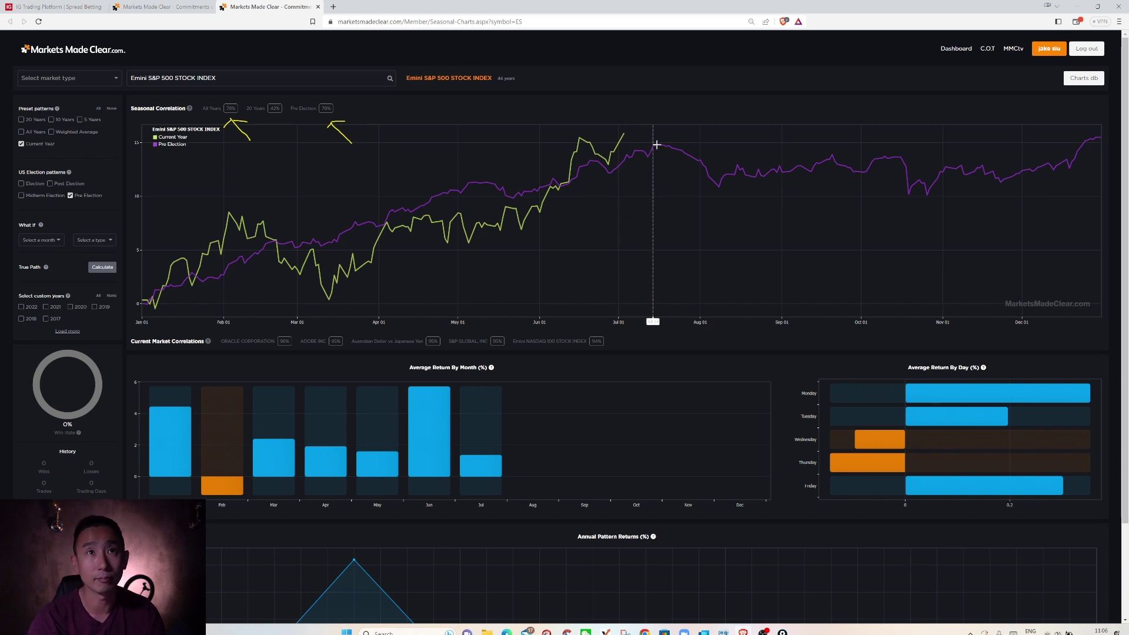
{"action": "mouse_move", "coordinate": [653, 176]}
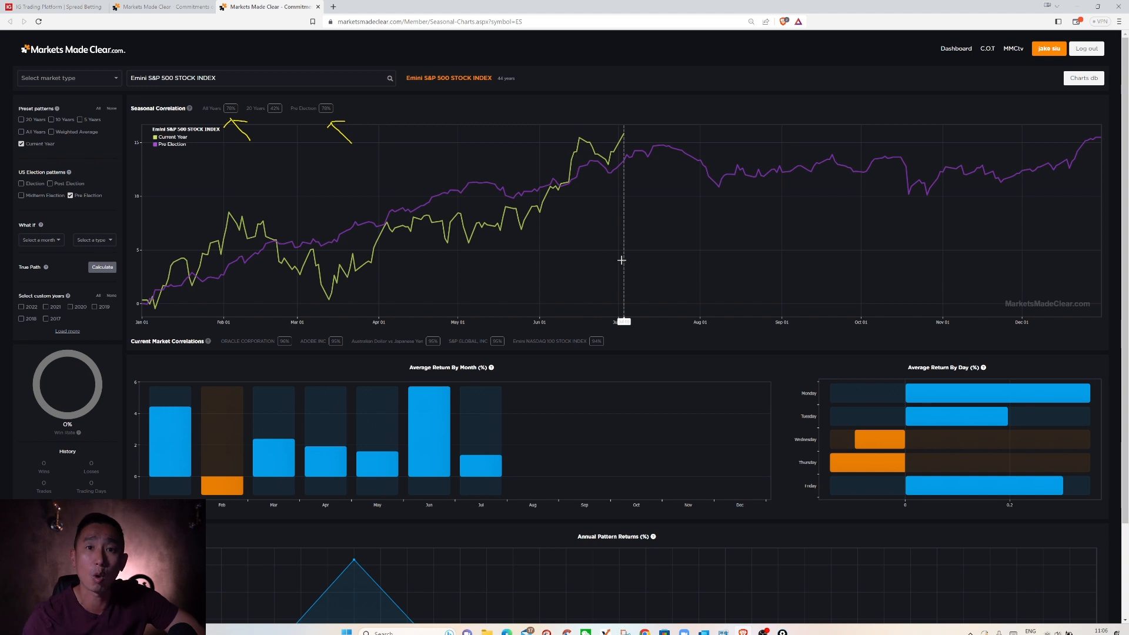
{"action": "mouse_move", "coordinate": [682, 250]}
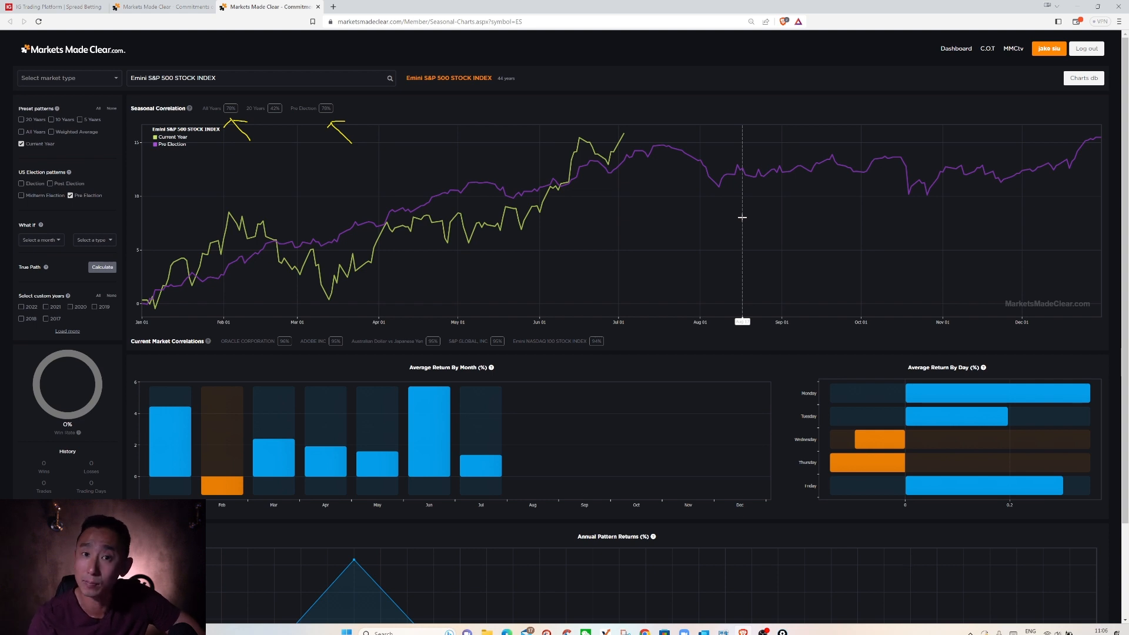
{"action": "mouse_move", "coordinate": [744, 217]}
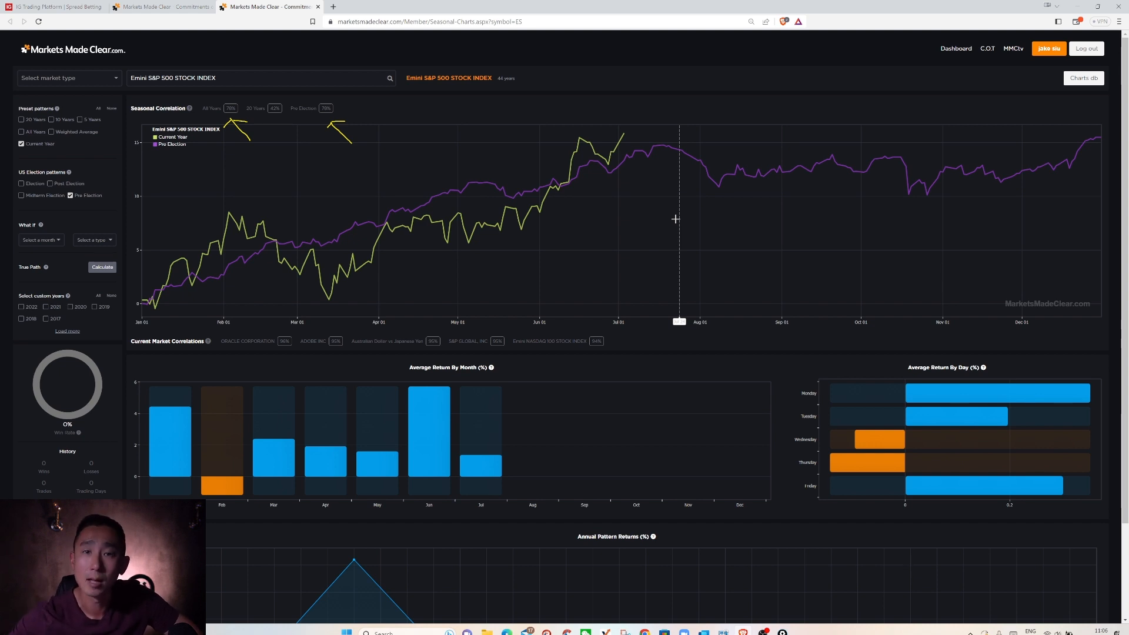
{"action": "mouse_move", "coordinate": [712, 74]}
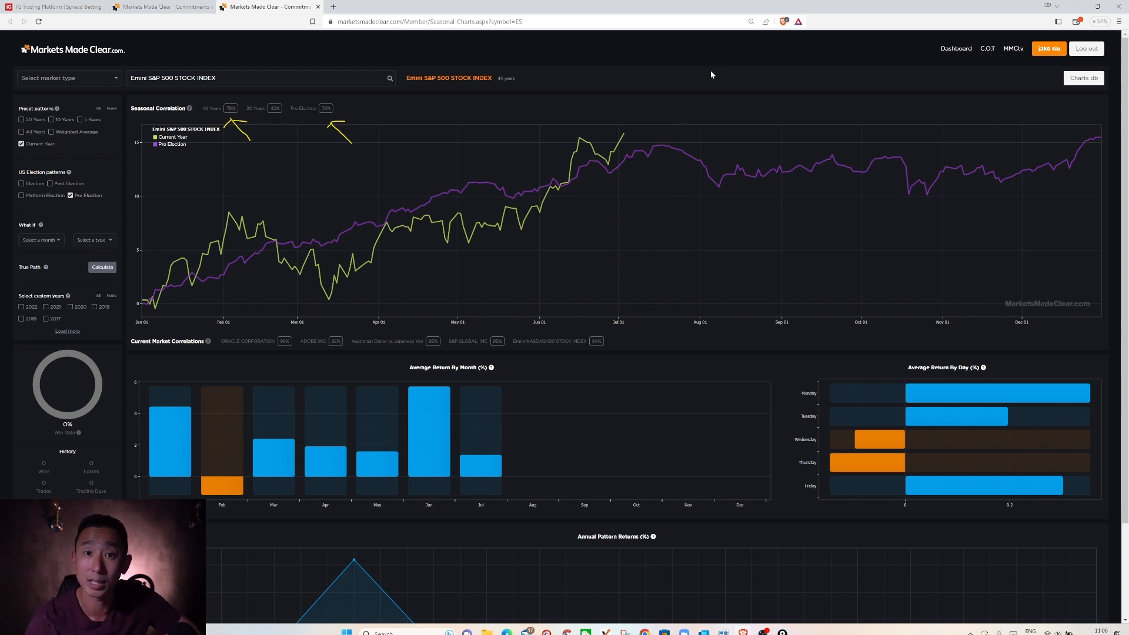
{"action": "mouse_move", "coordinate": [686, 126]}
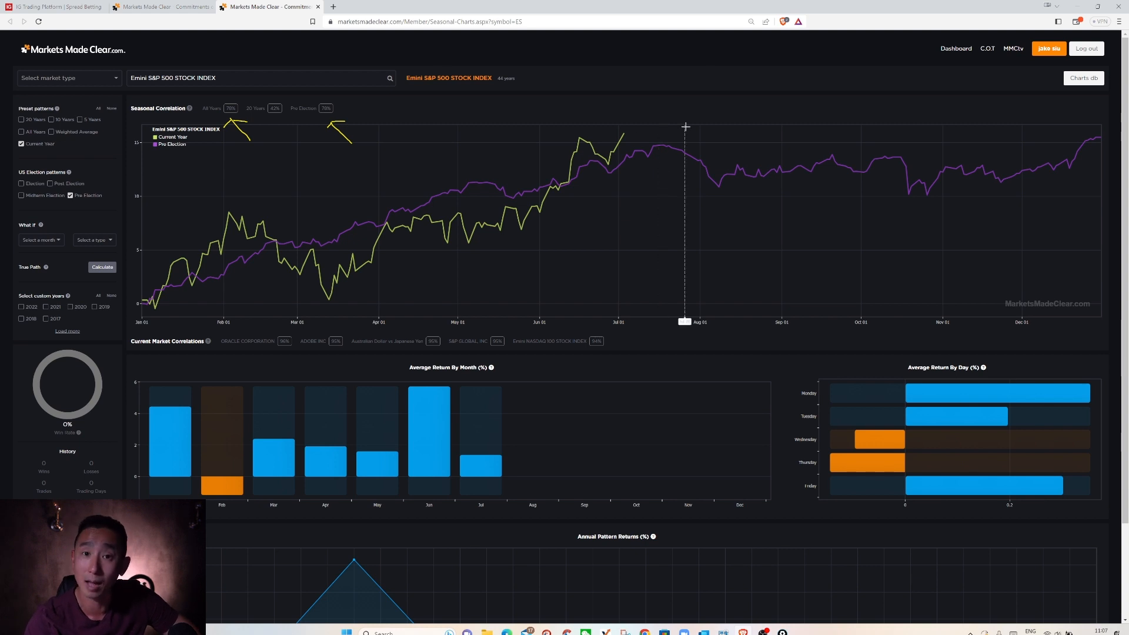
{"action": "mouse_move", "coordinate": [767, 113]}
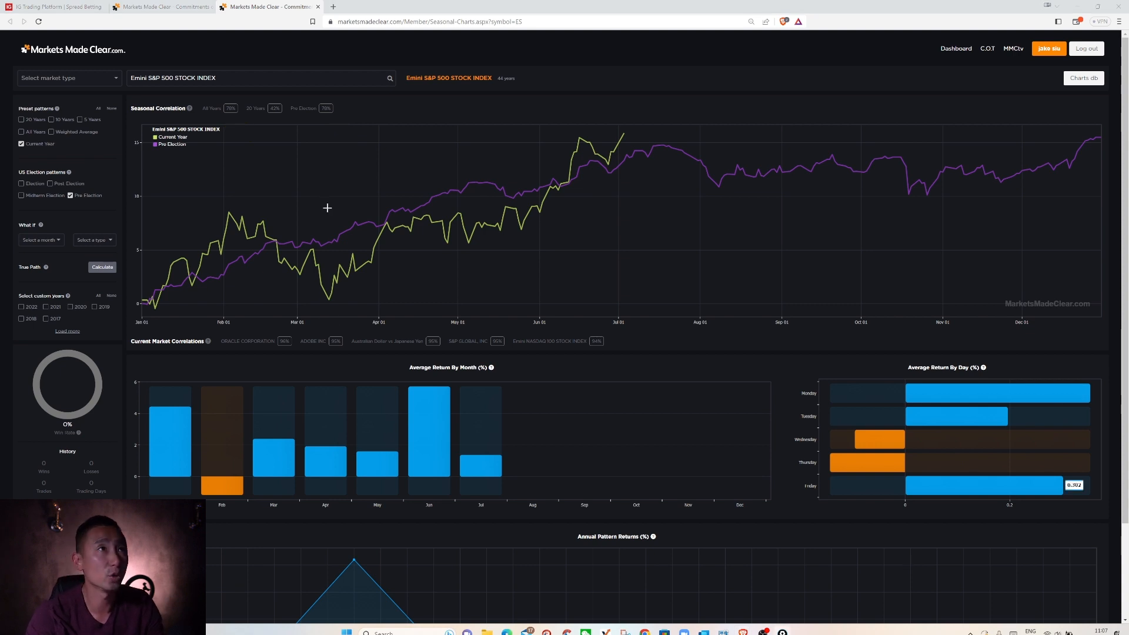
Open the US 500 chart from the indices watchlist on a 4-hour timeframe
{"action": "left_click", "coordinate": [47, 10]}
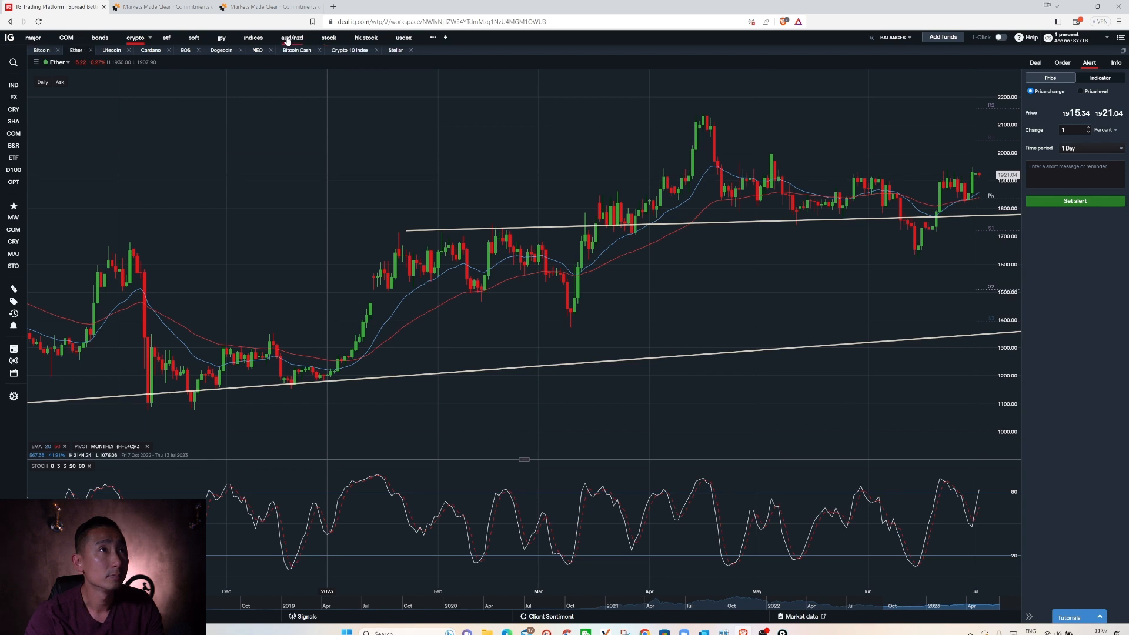
{"action": "left_click", "coordinate": [253, 38]}
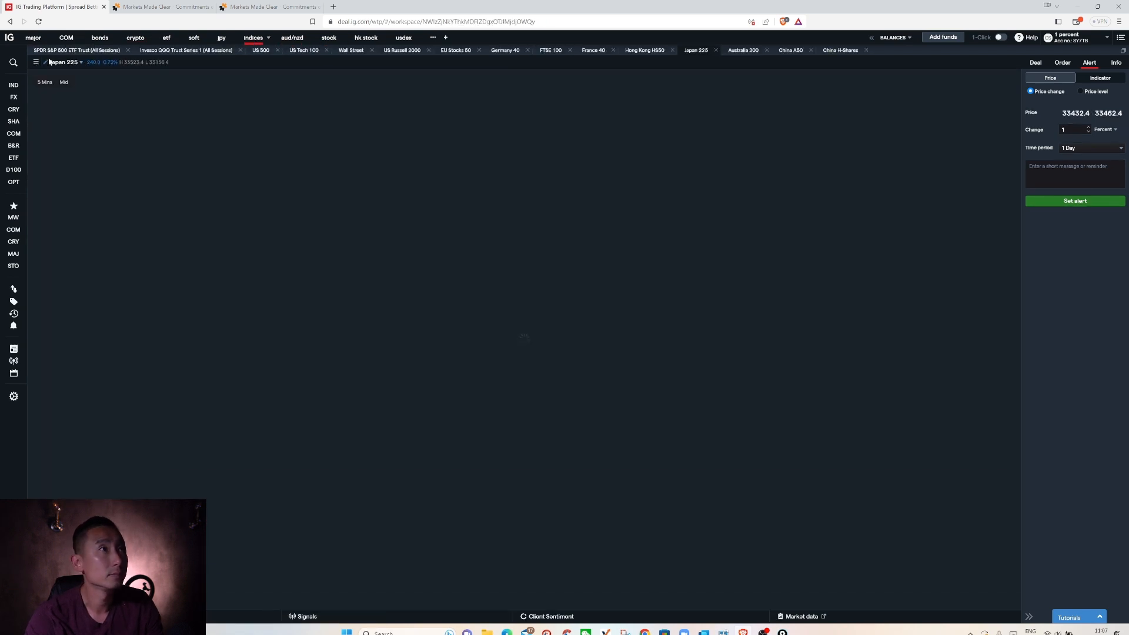
{"action": "left_click", "coordinate": [262, 50]}
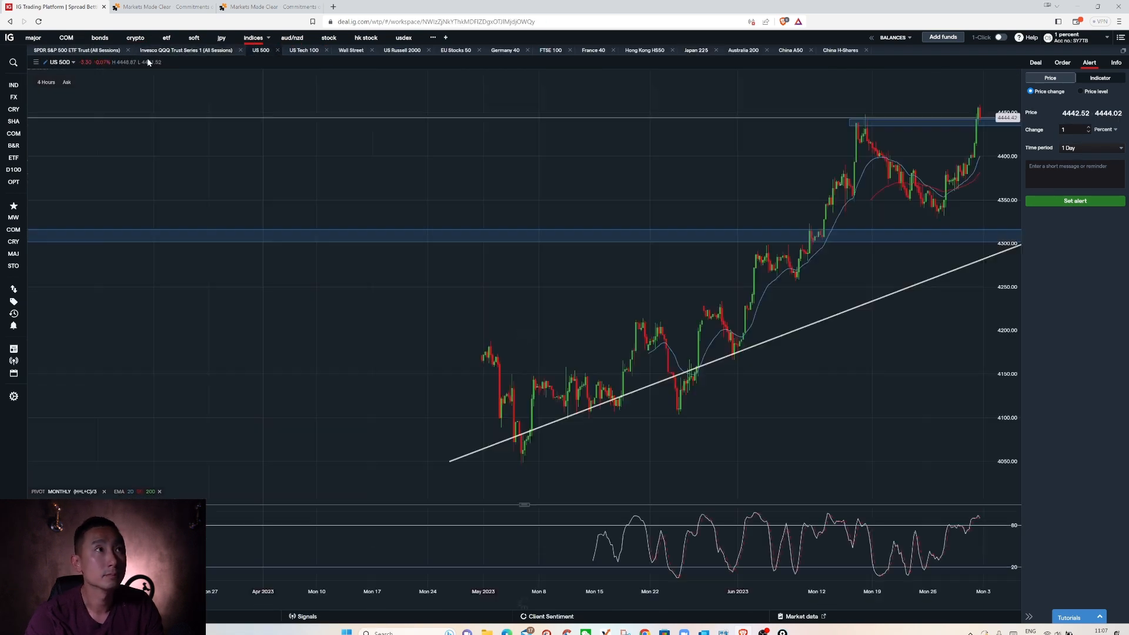
{"action": "left_click", "coordinate": [46, 82]}
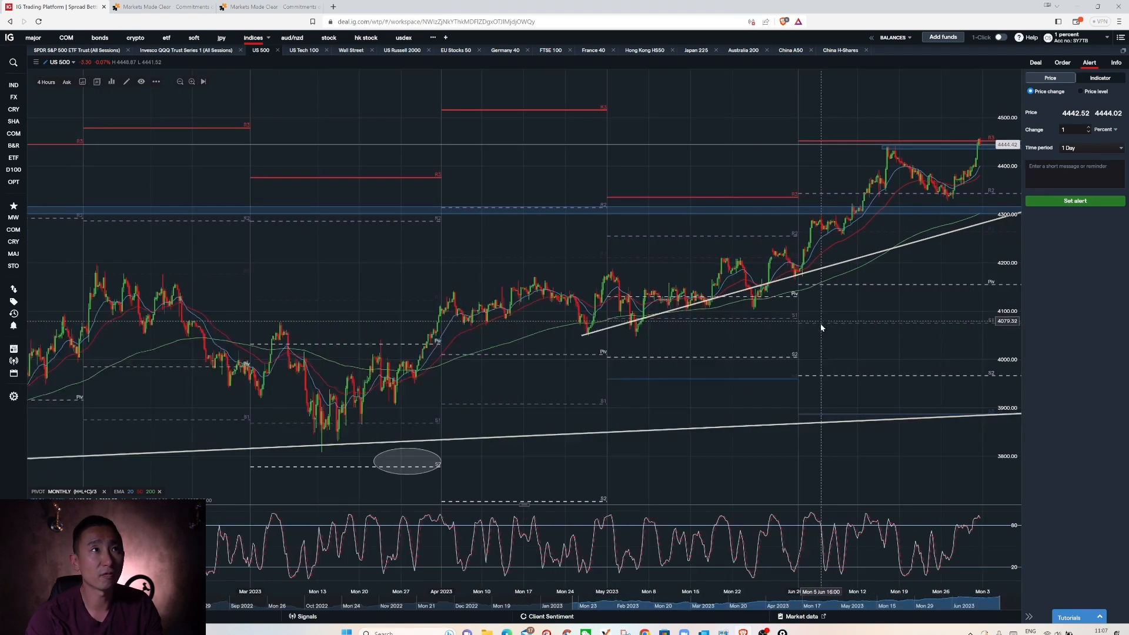
{"action": "left_click", "coordinate": [1117, 62]}
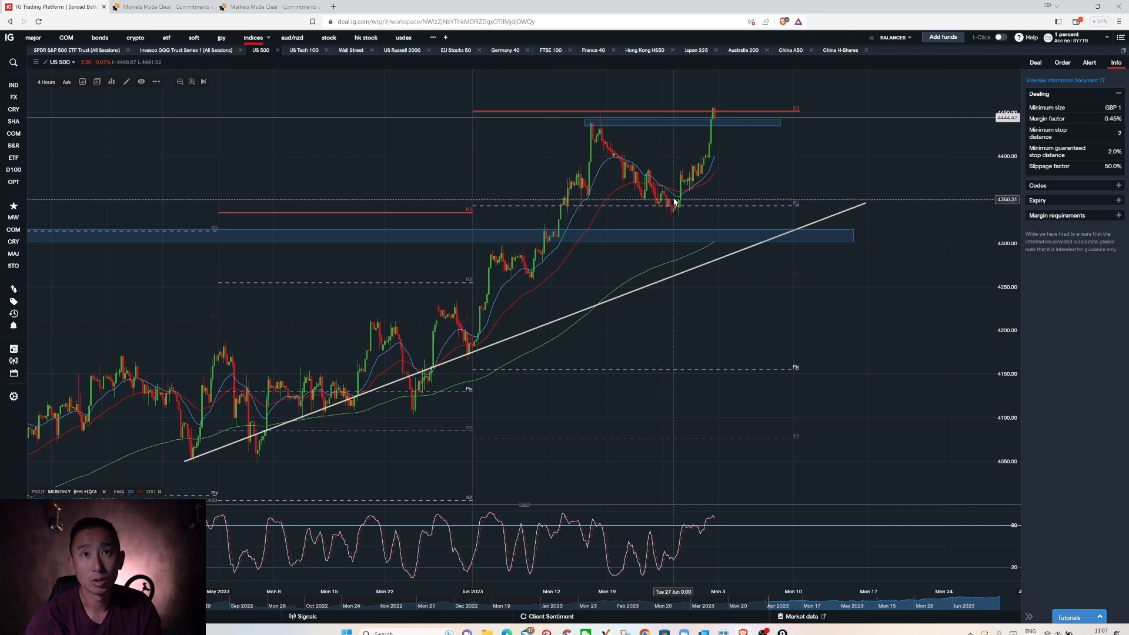
{"action": "mouse_move", "coordinate": [751, 127]}
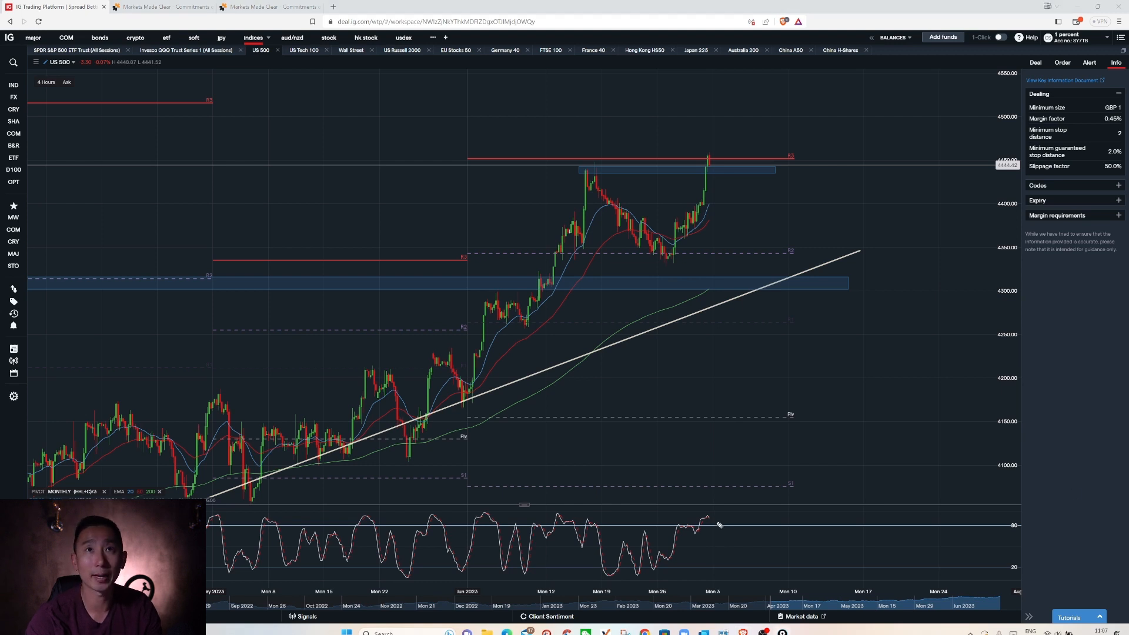
{"action": "mouse_move", "coordinate": [724, 174]}
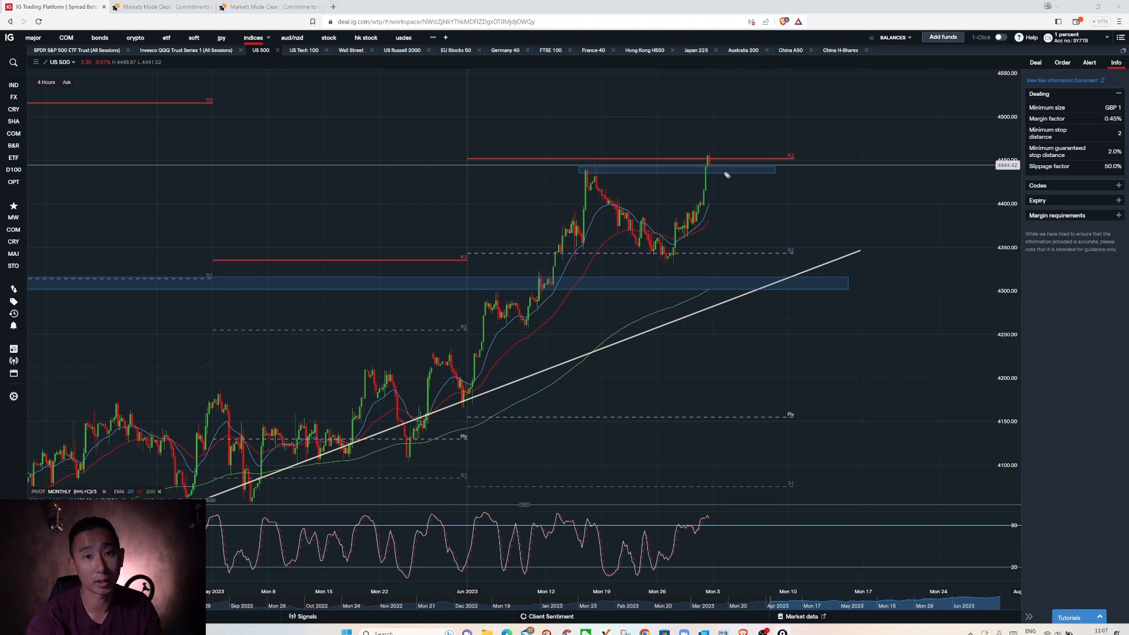
{"action": "mouse_move", "coordinate": [711, 162]}
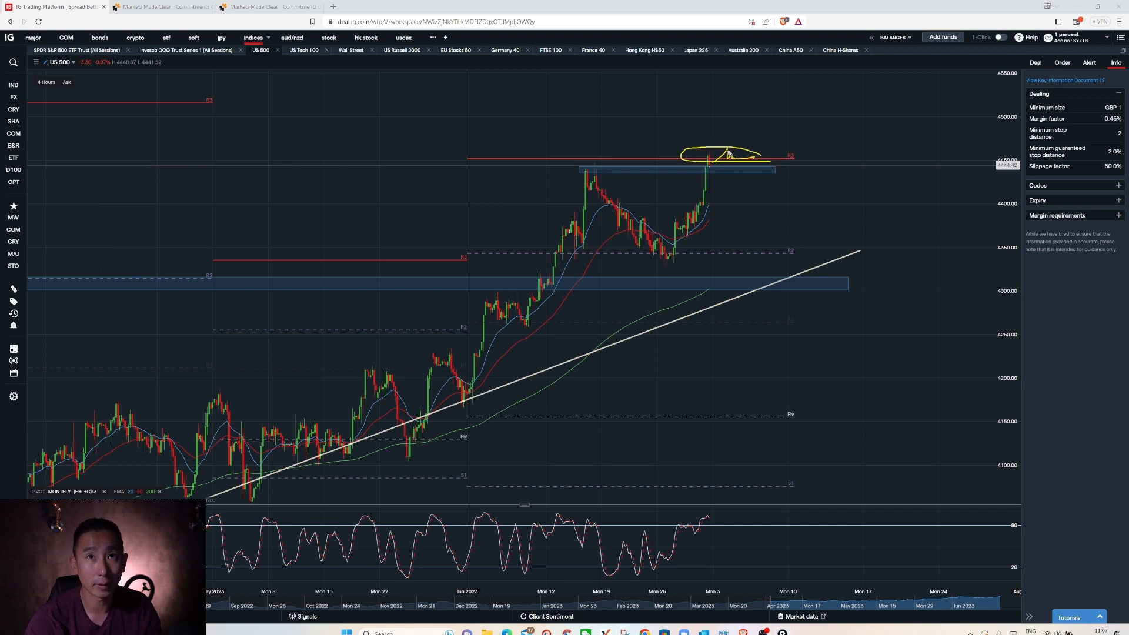
{"action": "left_click_drag", "start_coordinate": [712, 155], "coordinate": [835, 97]}
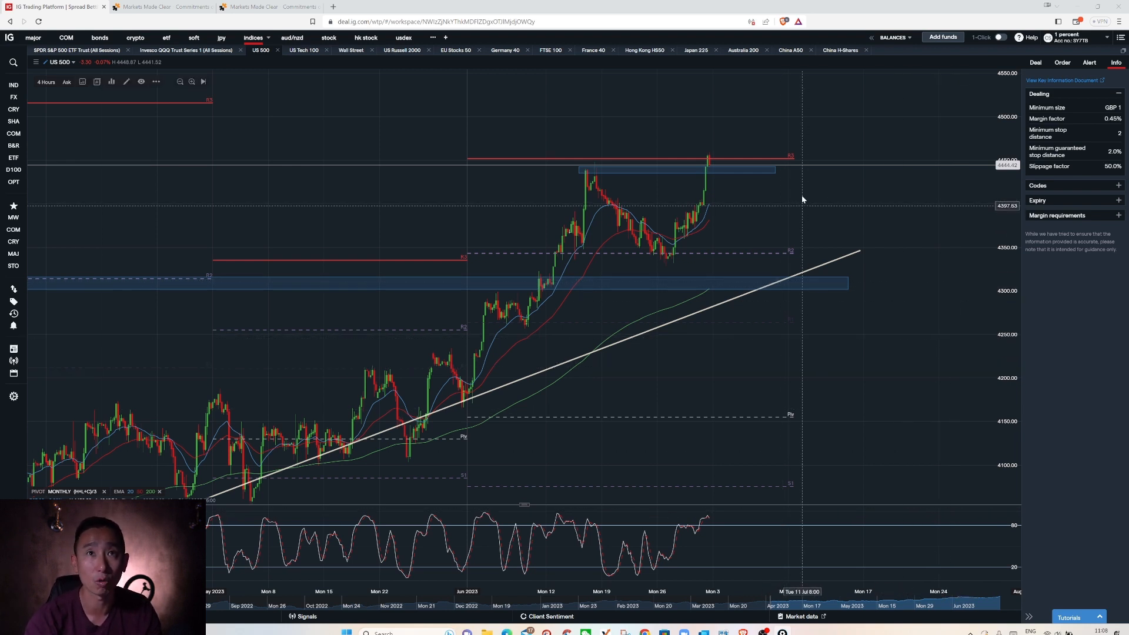
{"action": "mouse_move", "coordinate": [706, 250]}
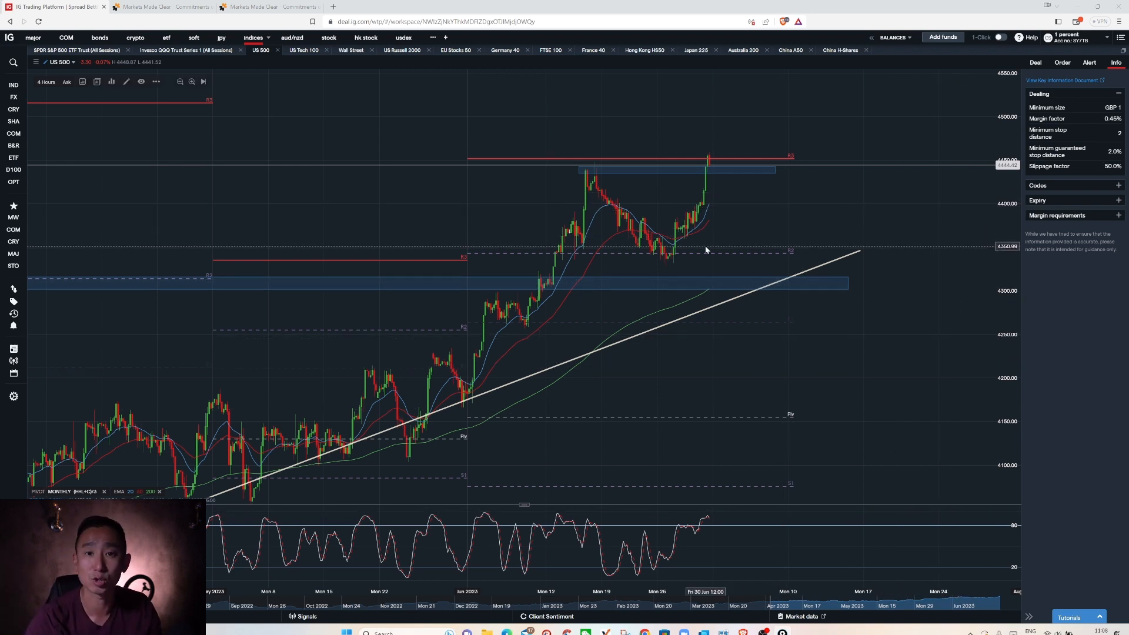
{"action": "mouse_move", "coordinate": [649, 159]}
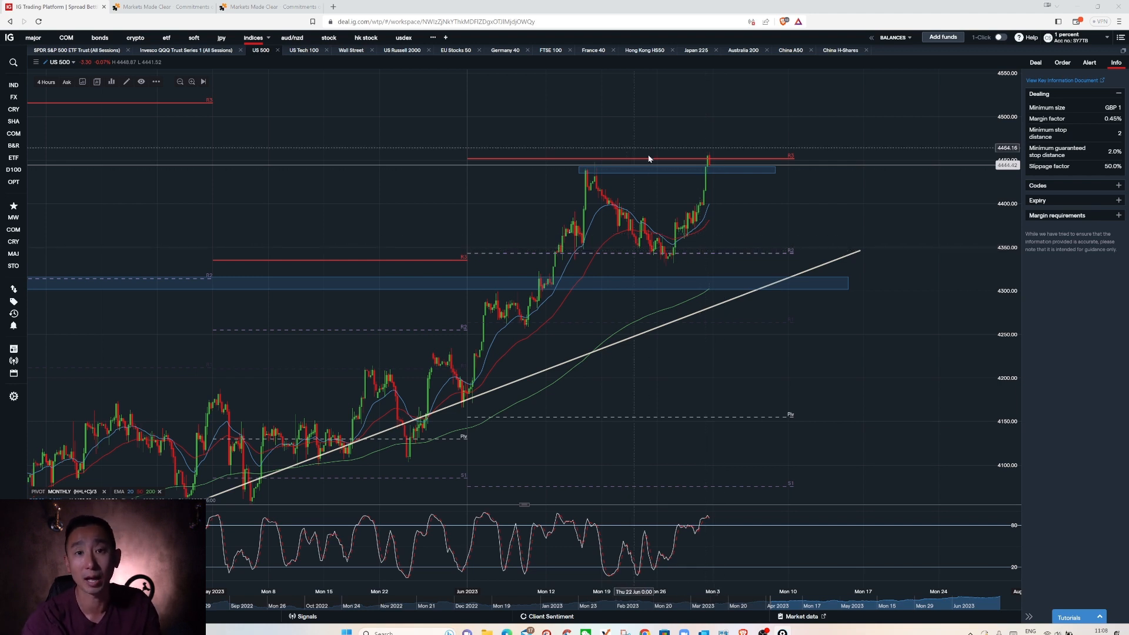
{"action": "mouse_move", "coordinate": [708, 109]}
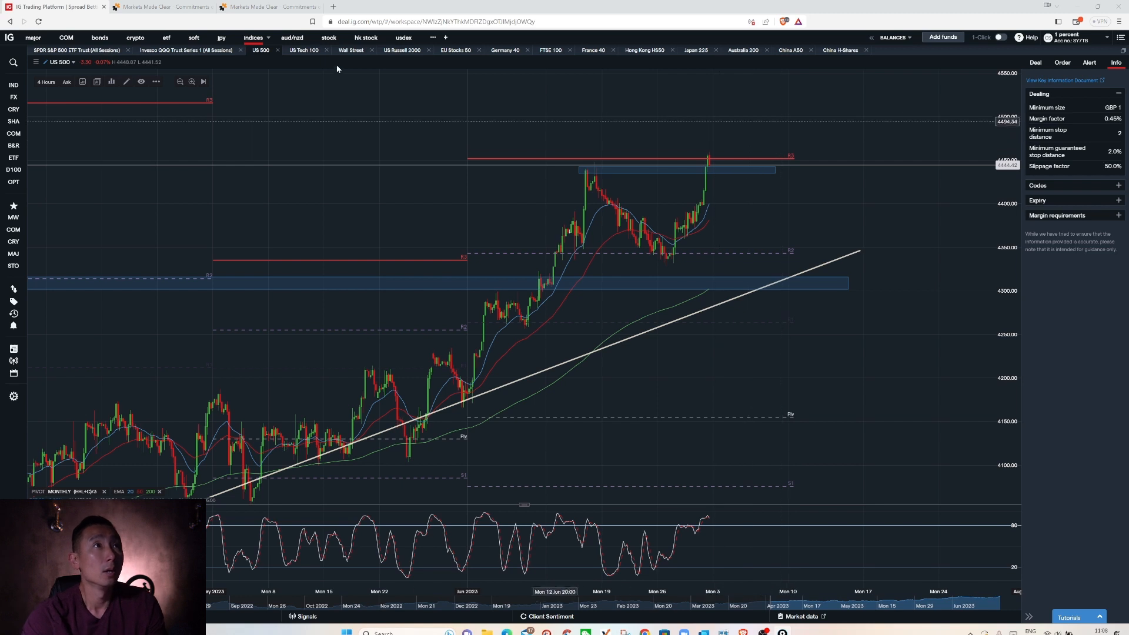
Open the US Tech 100 4-hour chart and sketch marker lines over its recent highs
{"action": "left_click", "coordinate": [303, 49]}
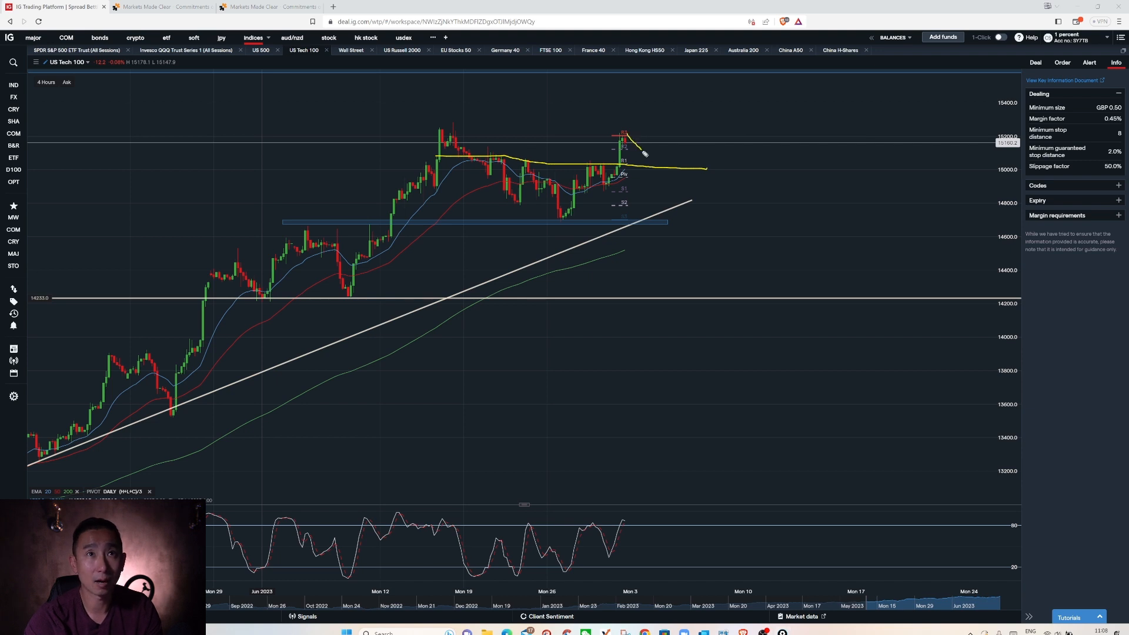
{"action": "left_click_drag", "start_coordinate": [638, 155], "coordinate": [648, 163]}
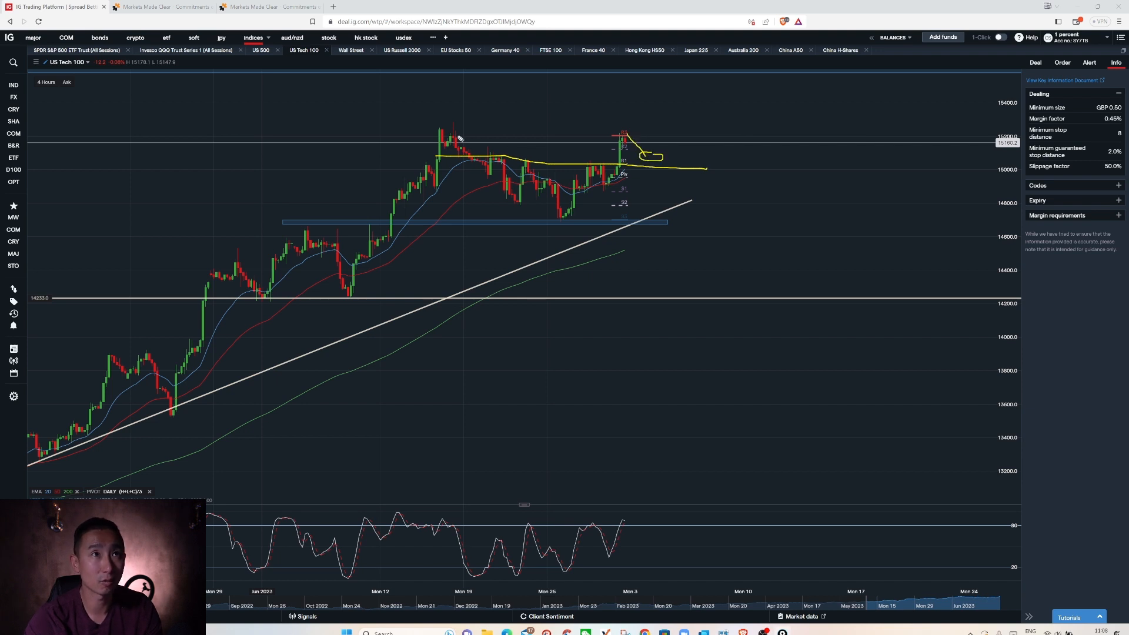
{"action": "left_click_drag", "start_coordinate": [436, 132], "coordinate": [749, 129]}
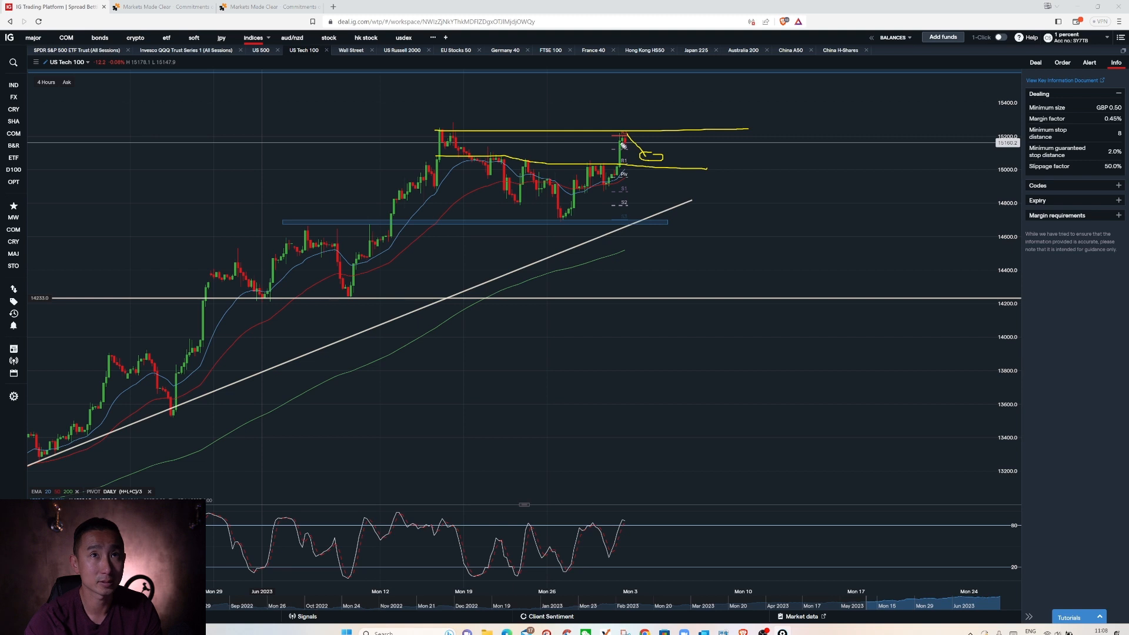
{"action": "left_click_drag", "start_coordinate": [630, 133], "coordinate": [727, 78]}
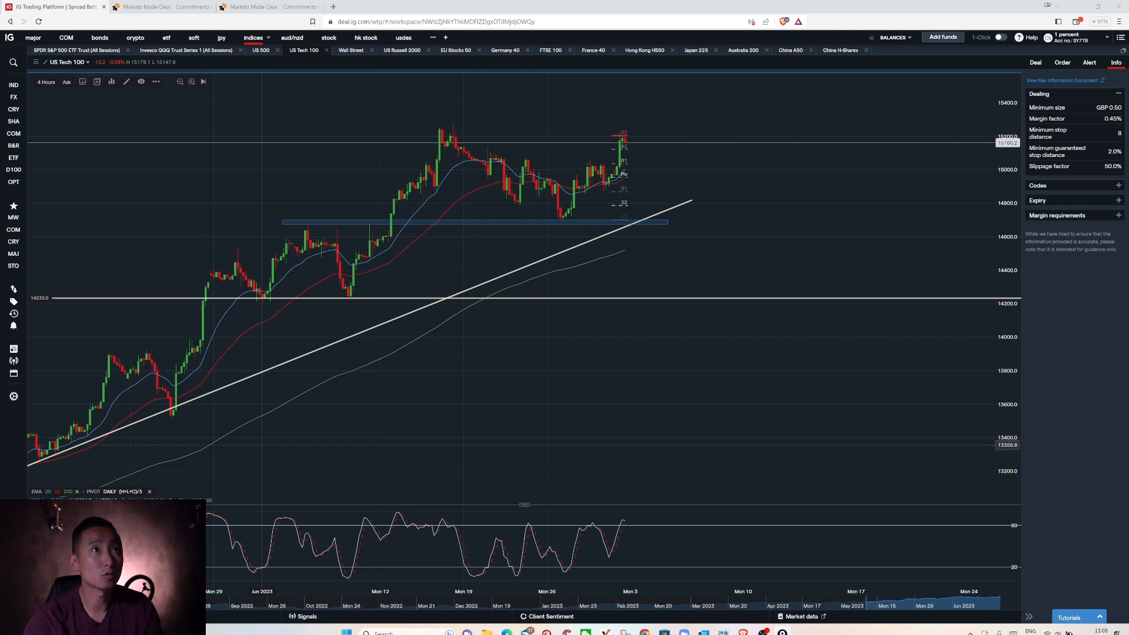
Open the Wall Street daily chart and drag a line across it
{"action": "left_click", "coordinate": [351, 50]}
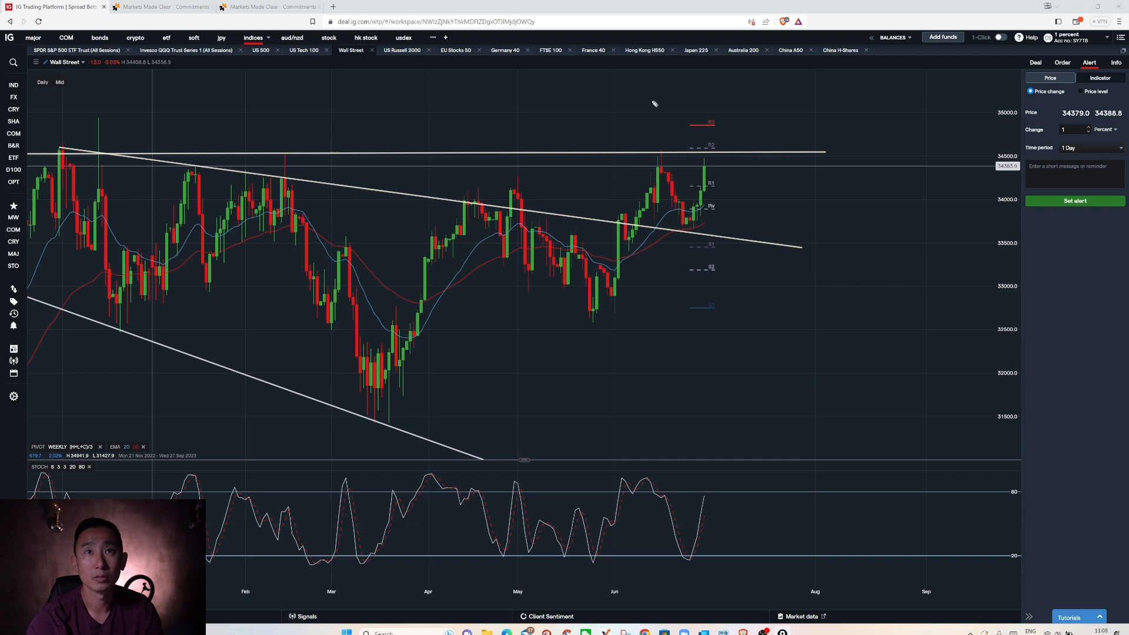
{"action": "left_click_drag", "start_coordinate": [663, 144], "coordinate": [760, 147]}
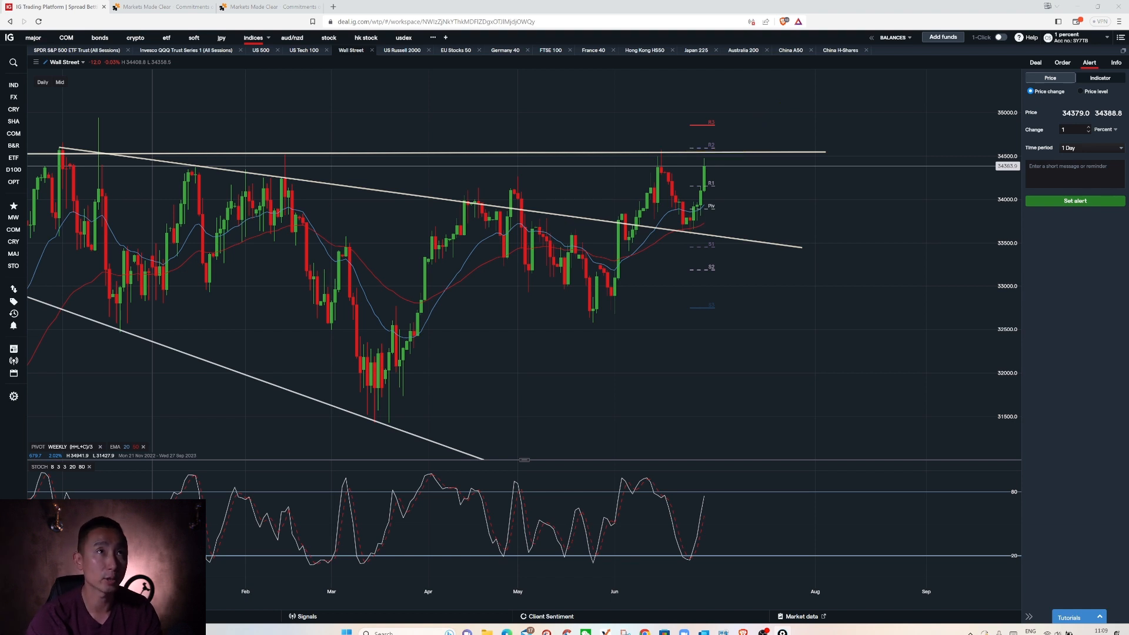
{"action": "mouse_move", "coordinate": [399, 58]}
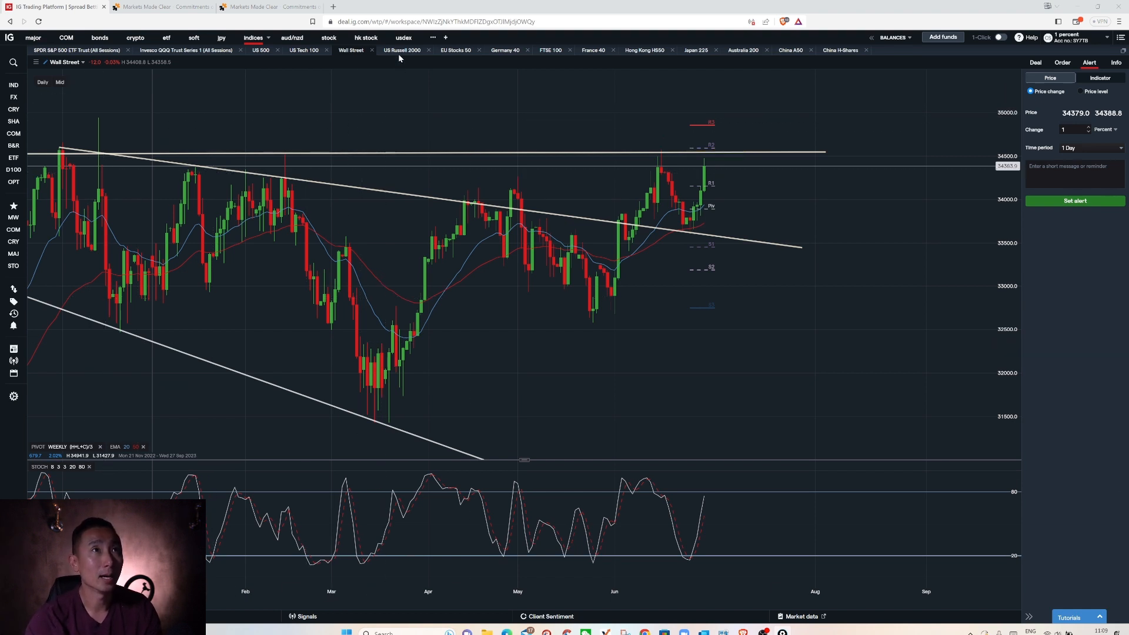
Open the US Russell 2000 daily chart and mark its breakout level
{"action": "left_click", "coordinate": [403, 50]}
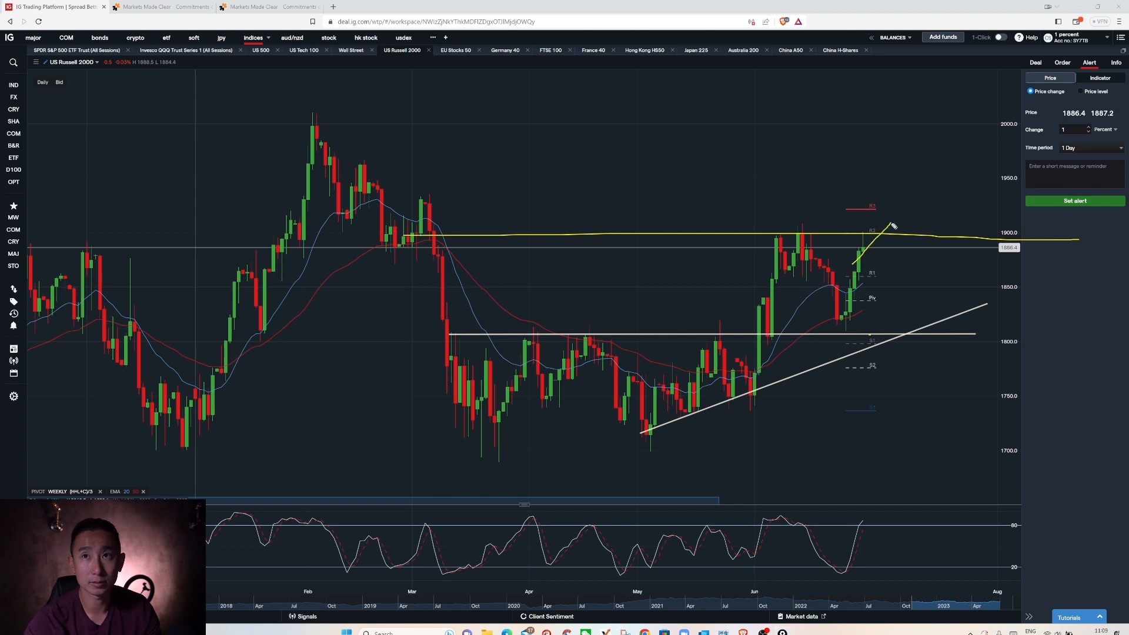
{"action": "left_click_drag", "start_coordinate": [864, 248], "coordinate": [960, 134]}
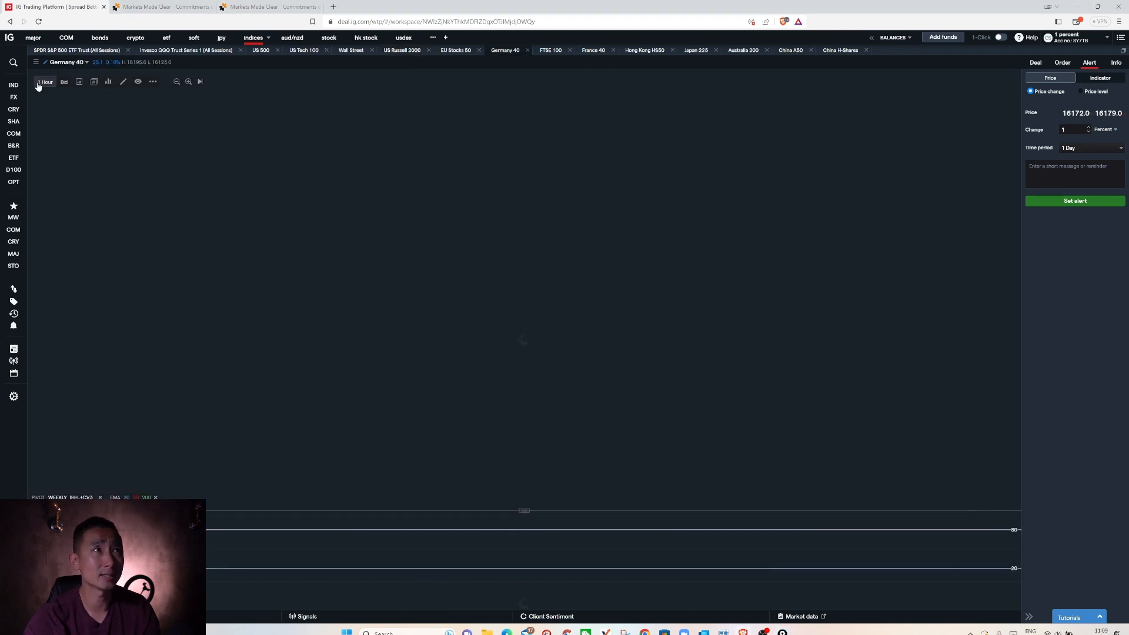
Switch the Germany 40 chart to 4-hour candles and sketch lines near recent prices
{"action": "left_click", "coordinate": [46, 81]}
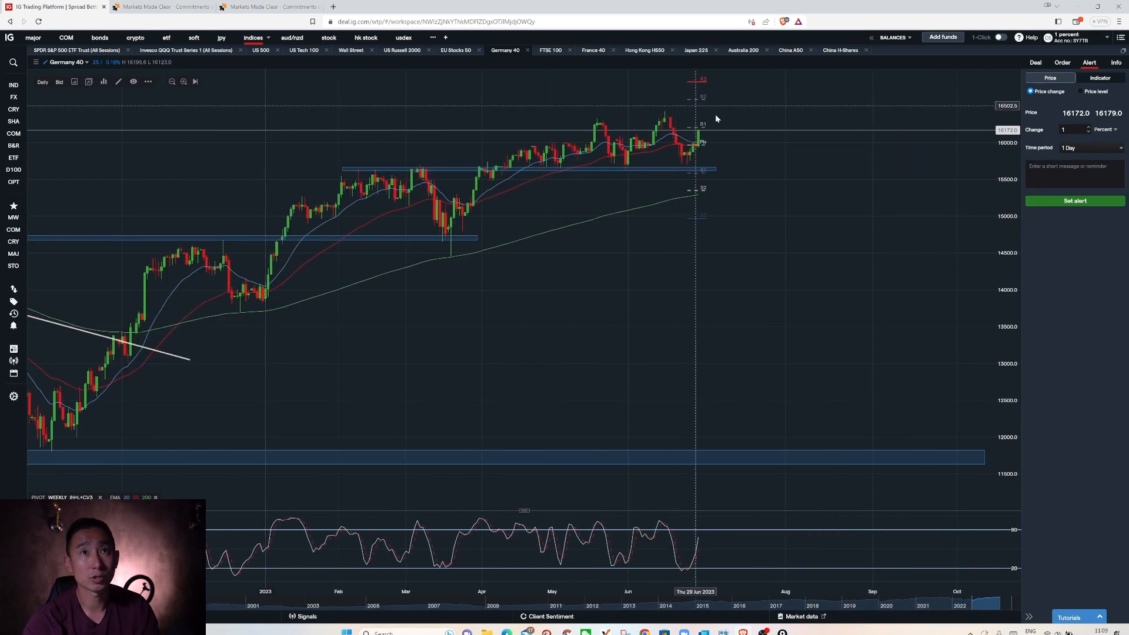
{"action": "left_click", "coordinate": [42, 81]}
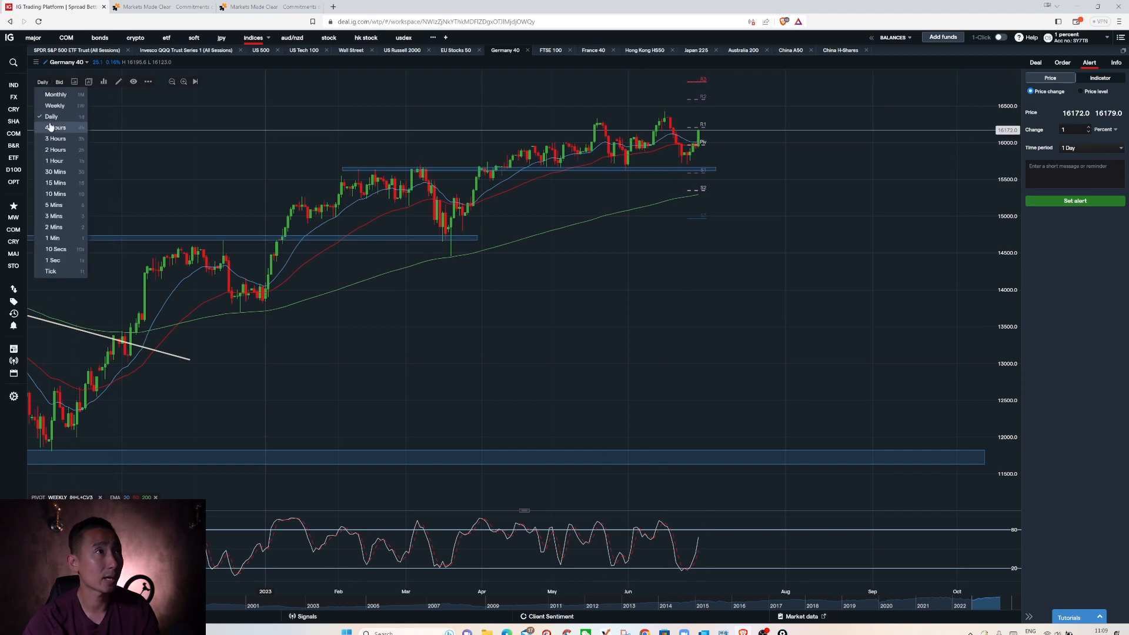
{"action": "left_click", "coordinate": [52, 127]}
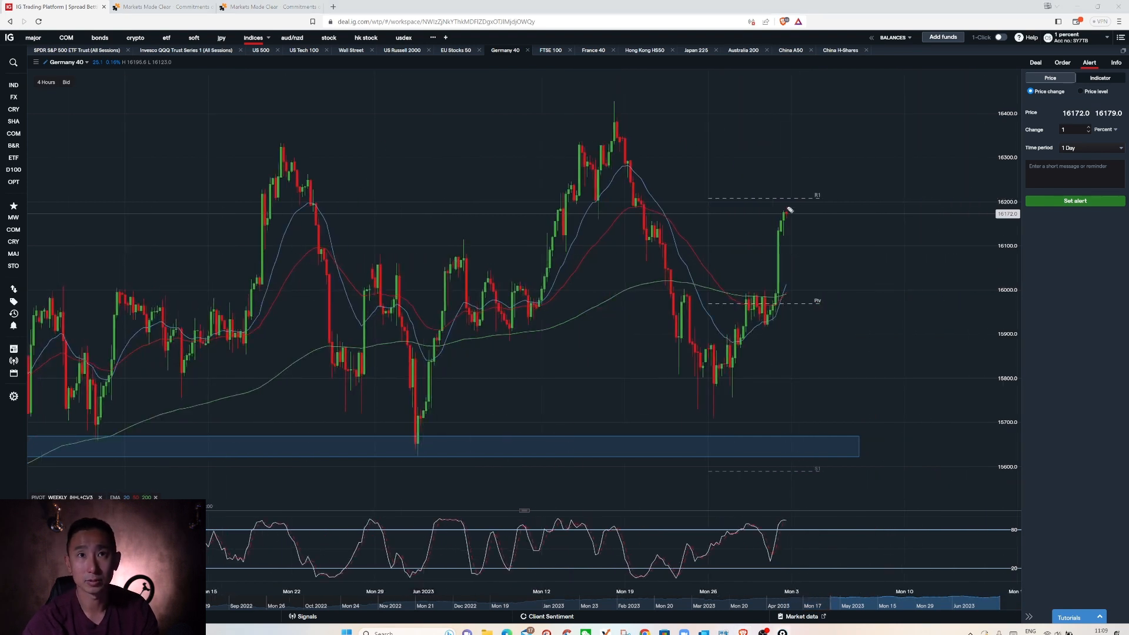
{"action": "left_click_drag", "start_coordinate": [787, 209], "coordinate": [818, 281]}
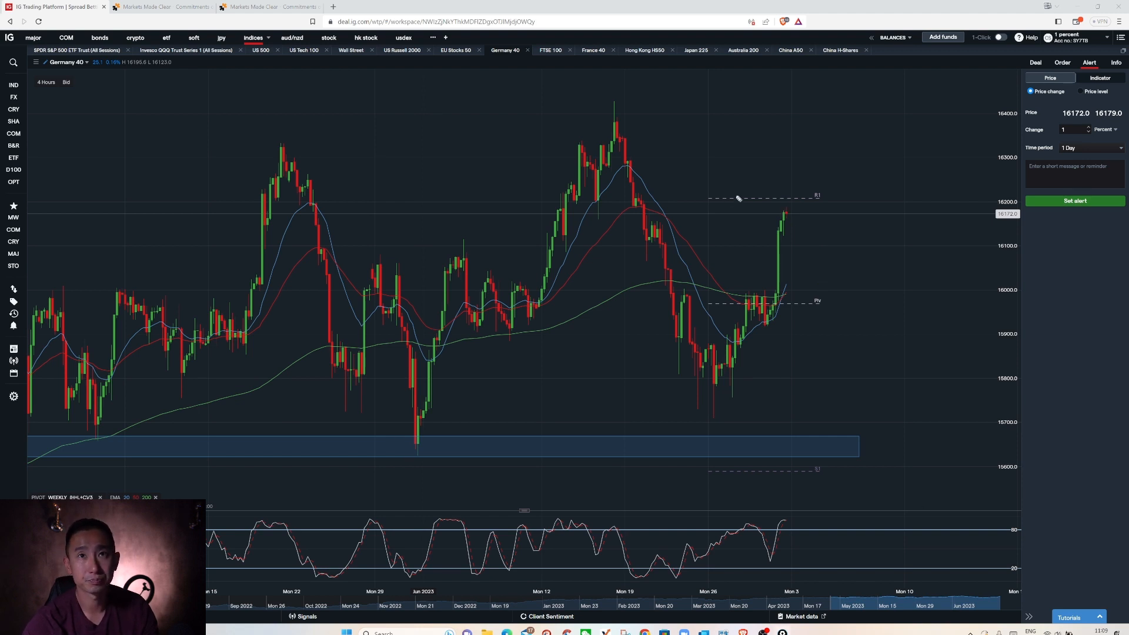
{"action": "left_click_drag", "start_coordinate": [793, 208], "coordinate": [817, 244]}
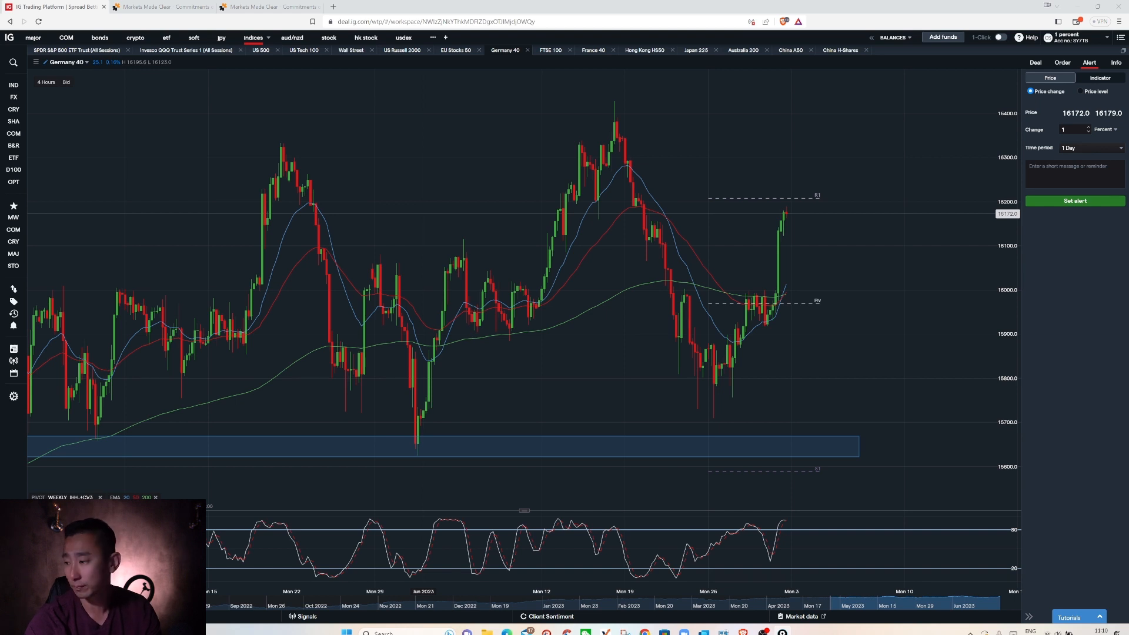
{"action": "mouse_move", "coordinate": [1116, 483]}
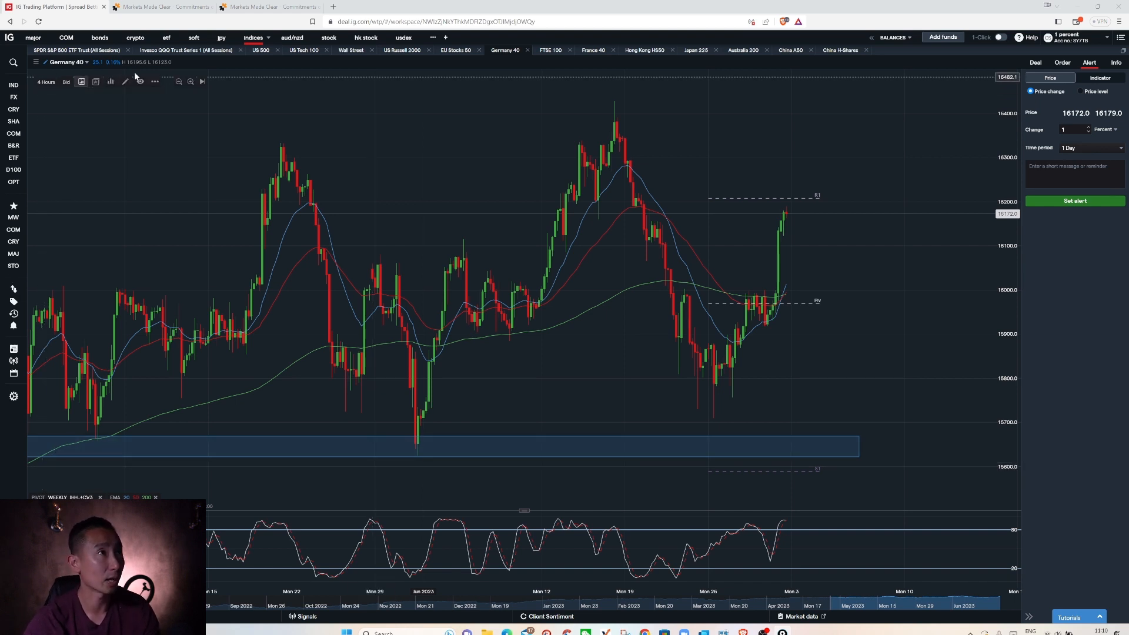
Box the 16100 area with a shaded zone and prepare a 16120 price-level alert
{"action": "left_click", "coordinate": [126, 81]}
{"action": "type", "text": "16120"}
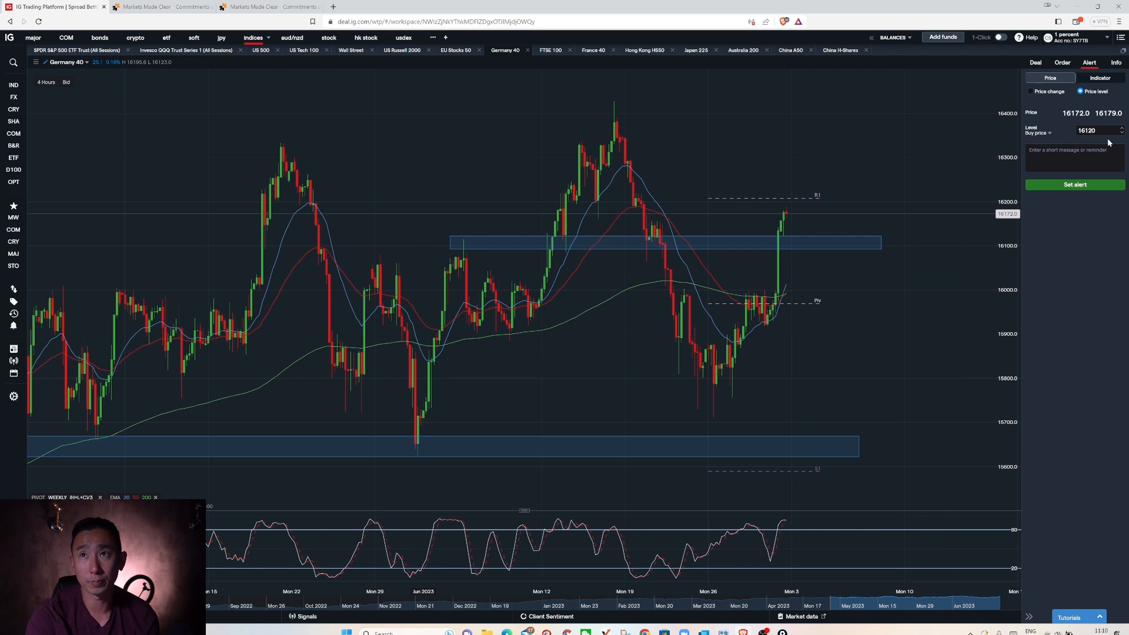
{"action": "left_click", "coordinate": [1075, 185]}
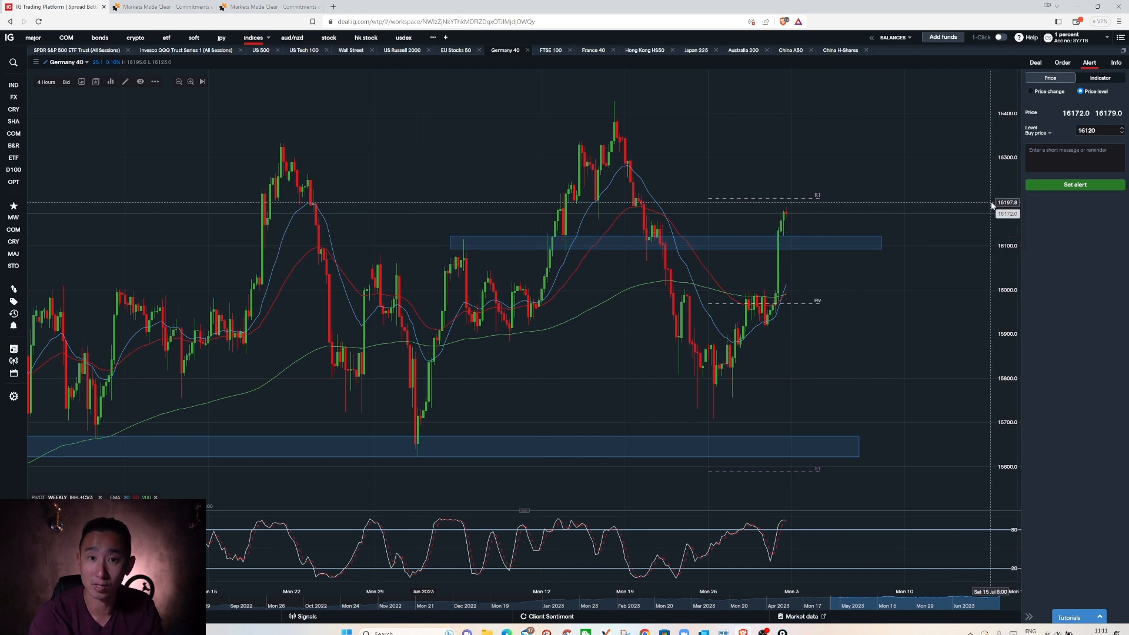
{"action": "mouse_move", "coordinate": [893, 176]}
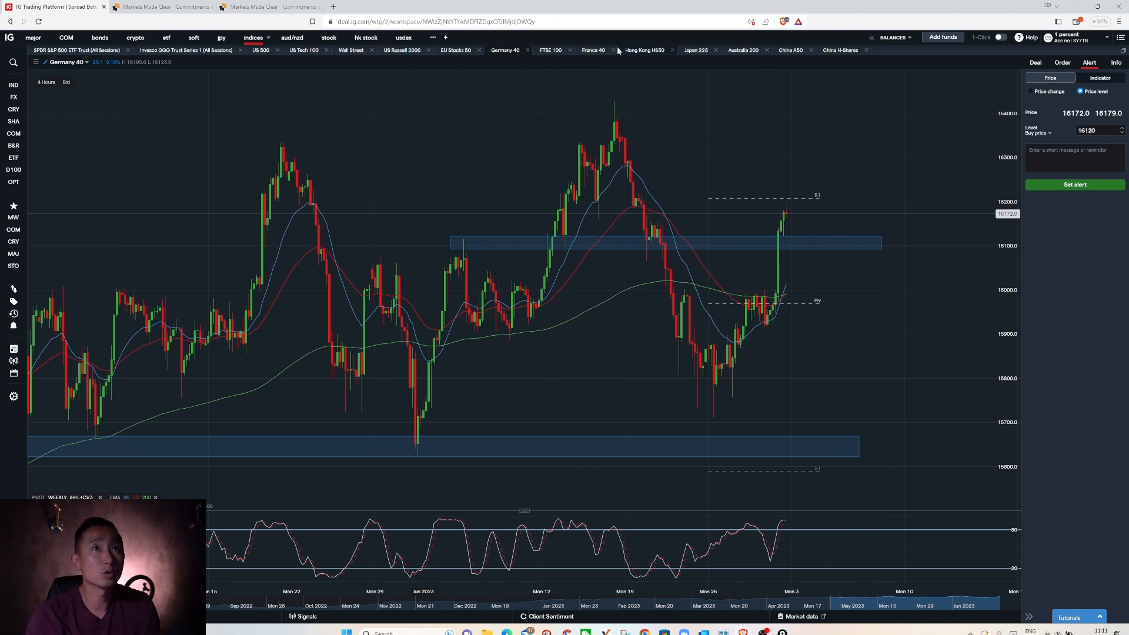
View the France 40 daily chart, then the Hong Kong HS50 daily chart
{"action": "left_click", "coordinate": [594, 50]}
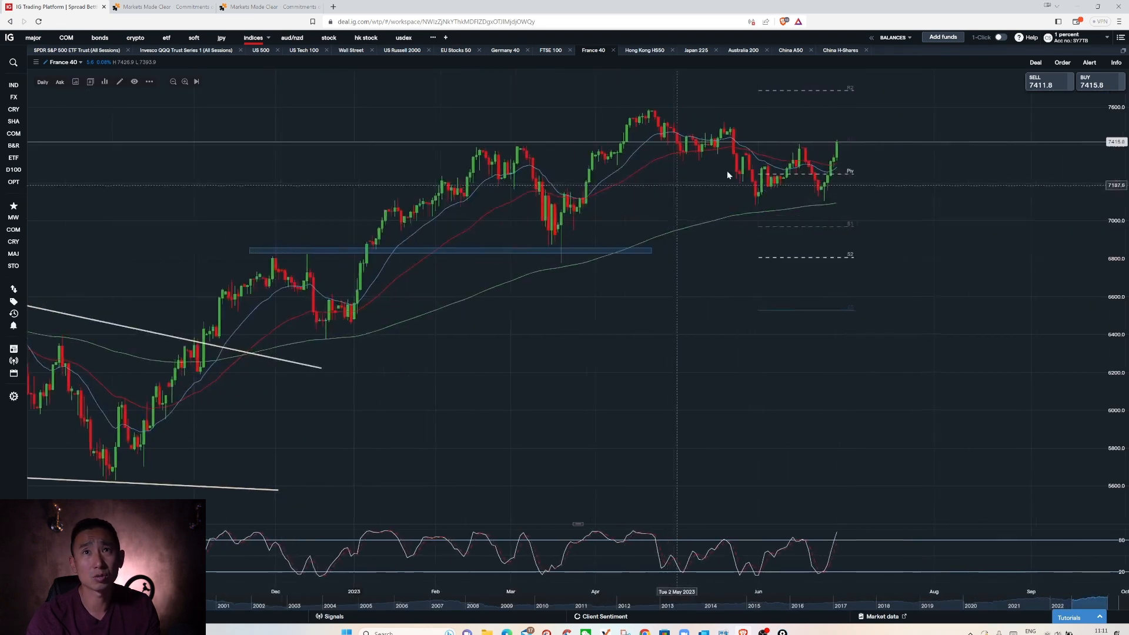
{"action": "mouse_move", "coordinate": [827, 202]}
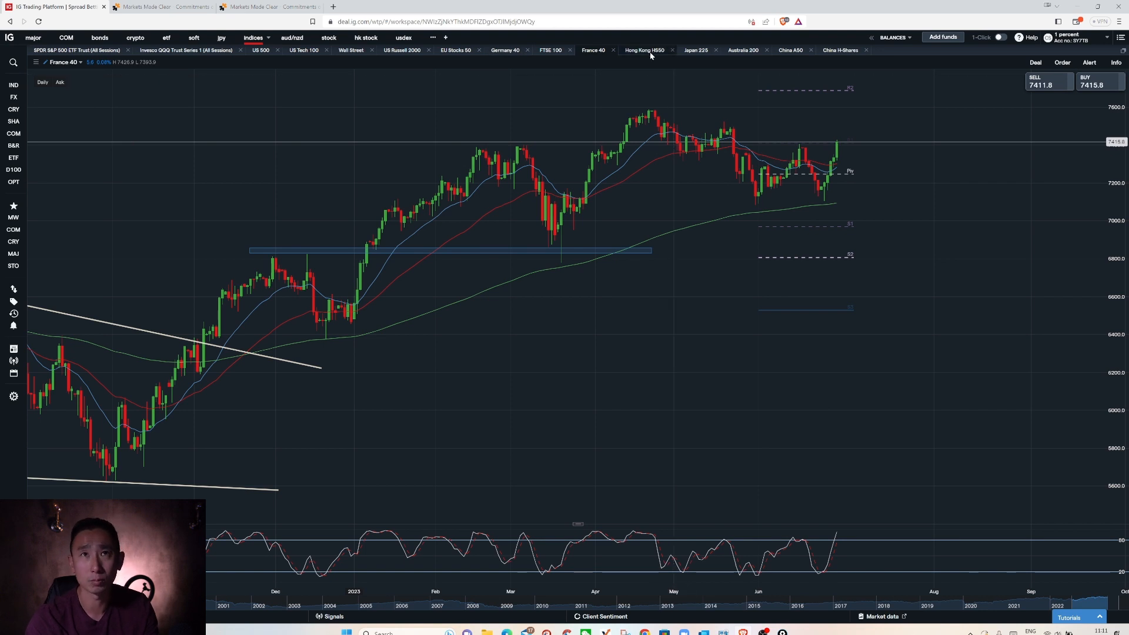
{"action": "left_click", "coordinate": [645, 50]}
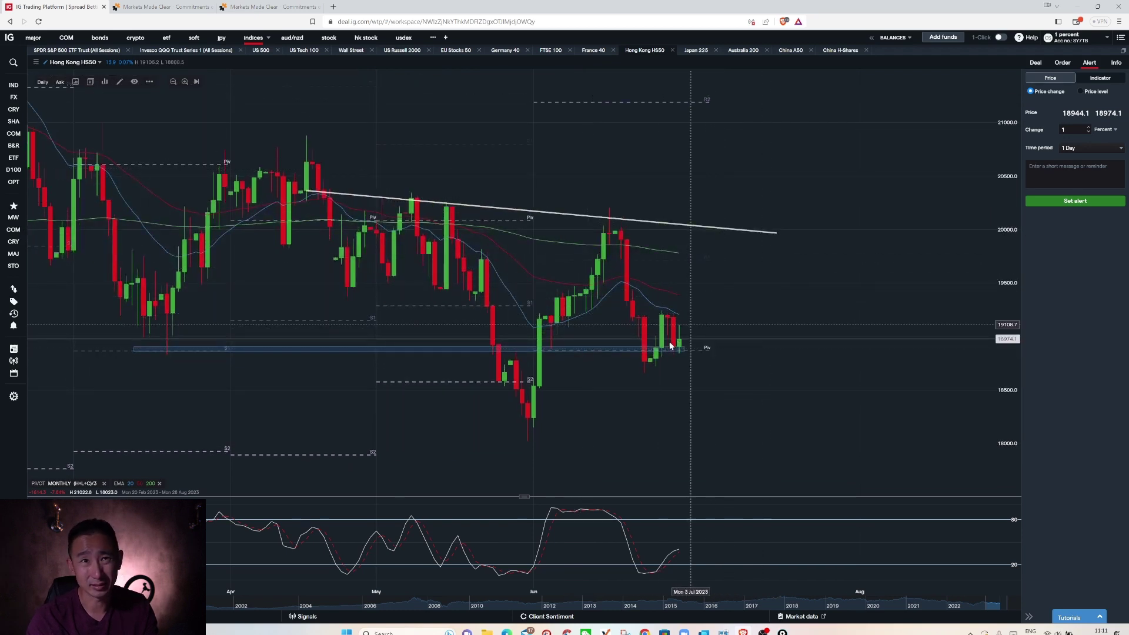
{"action": "mouse_move", "coordinate": [711, 310]}
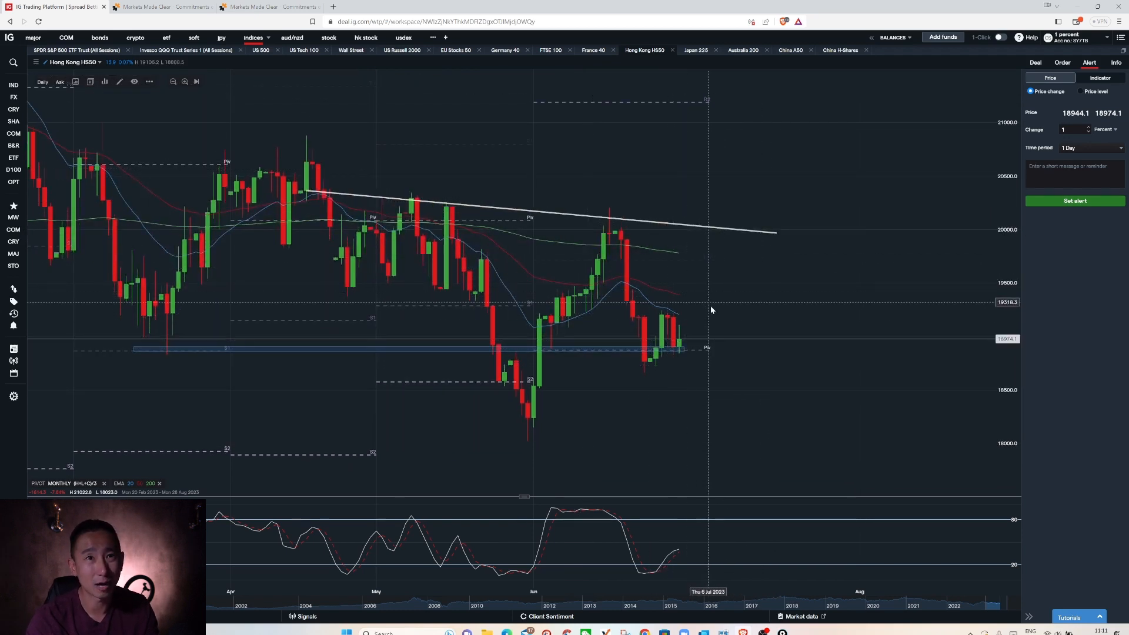